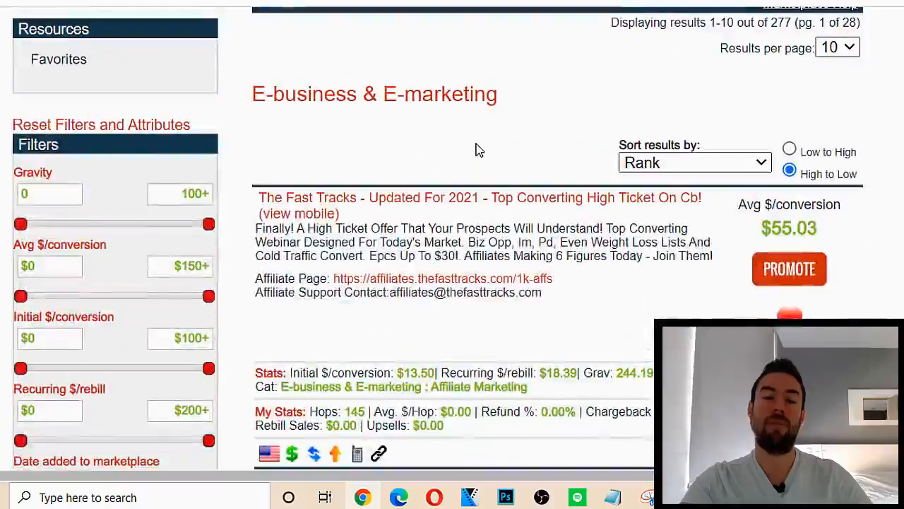
mouse_move(493, 120)
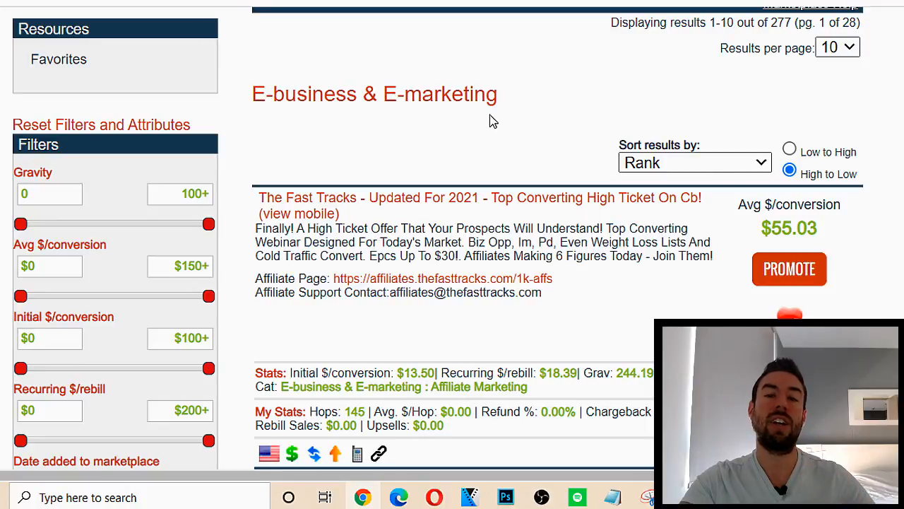
mouse_move(509, 150)
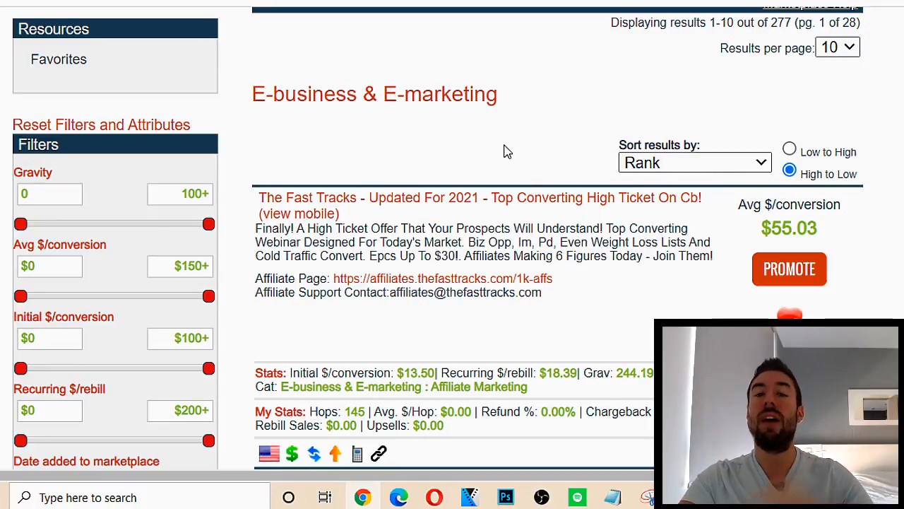
mouse_move(514, 153)
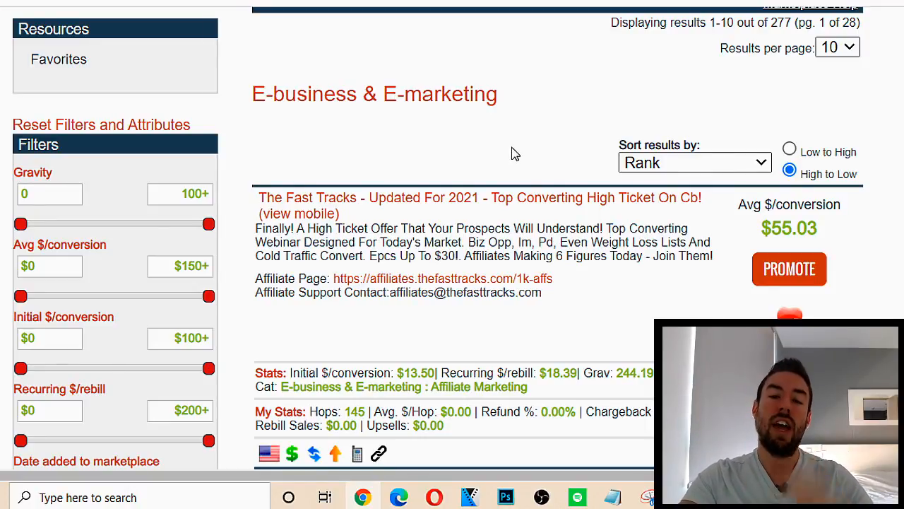
mouse_move(558, 150)
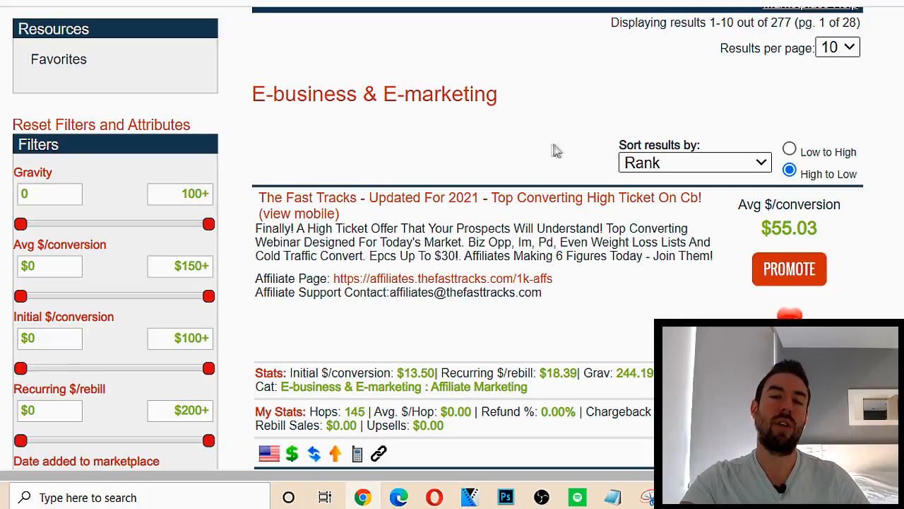
mouse_move(496, 70)
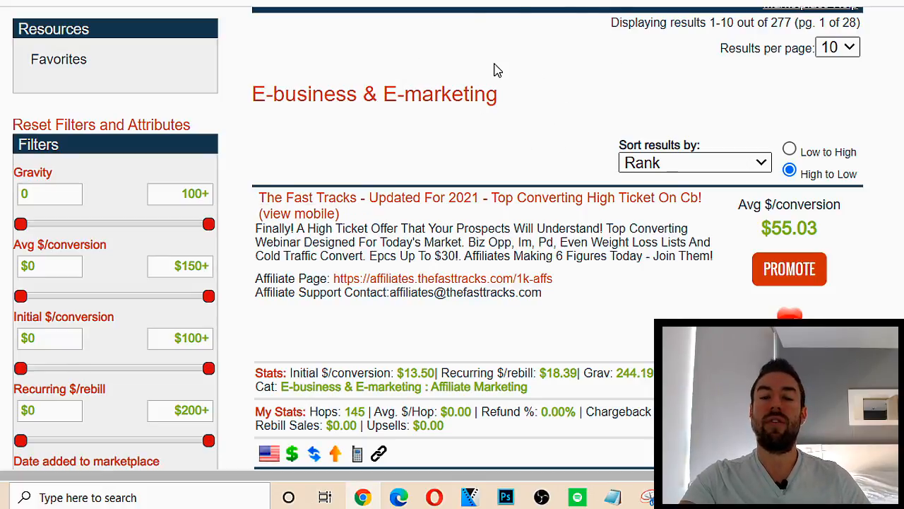
Scroll through the product overview down to the 'Register as an Affiliate' section
scroll(down, 3)
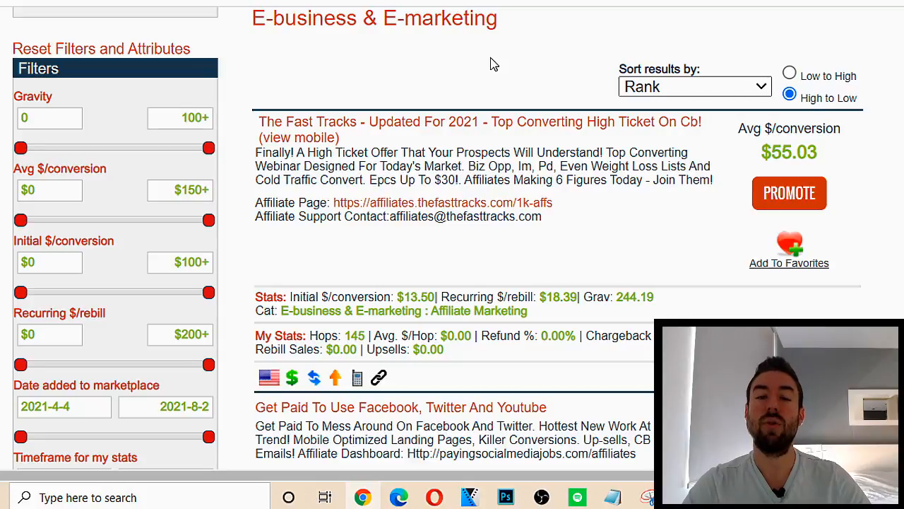
mouse_move(534, 76)
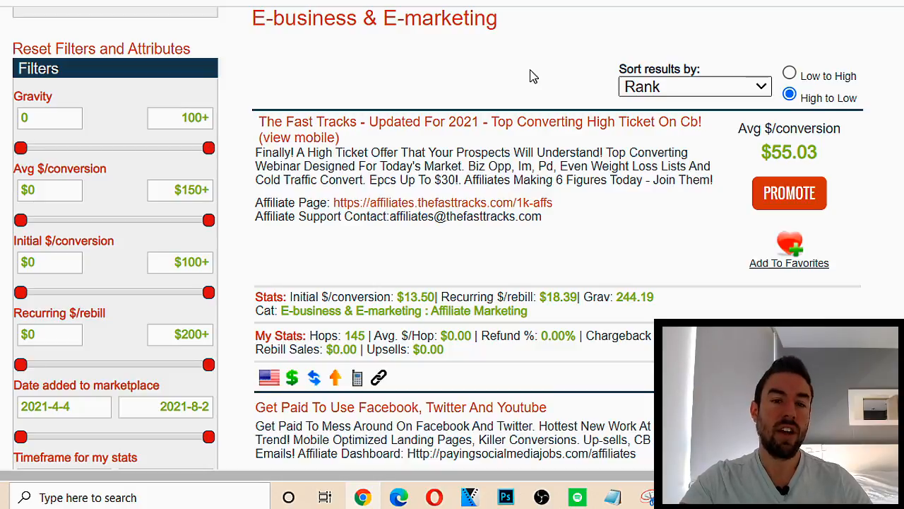
scroll(down, 3)
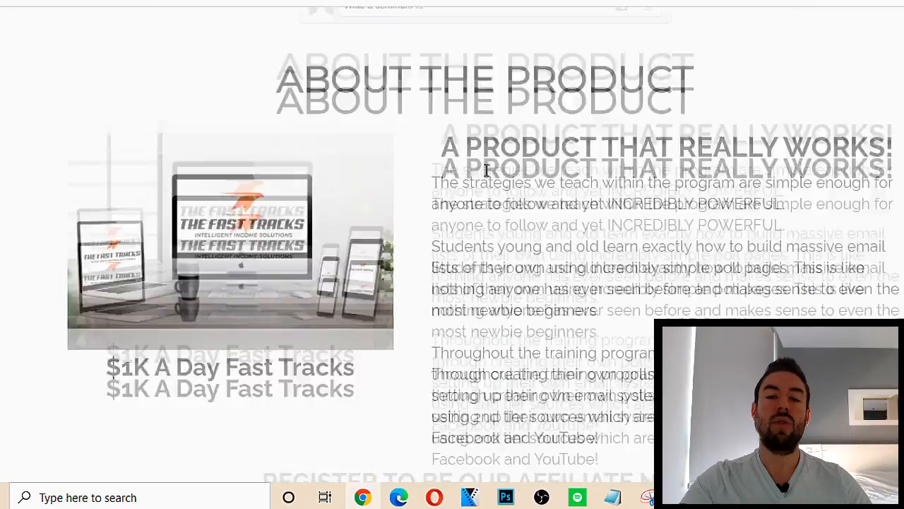
scroll(up, 3)
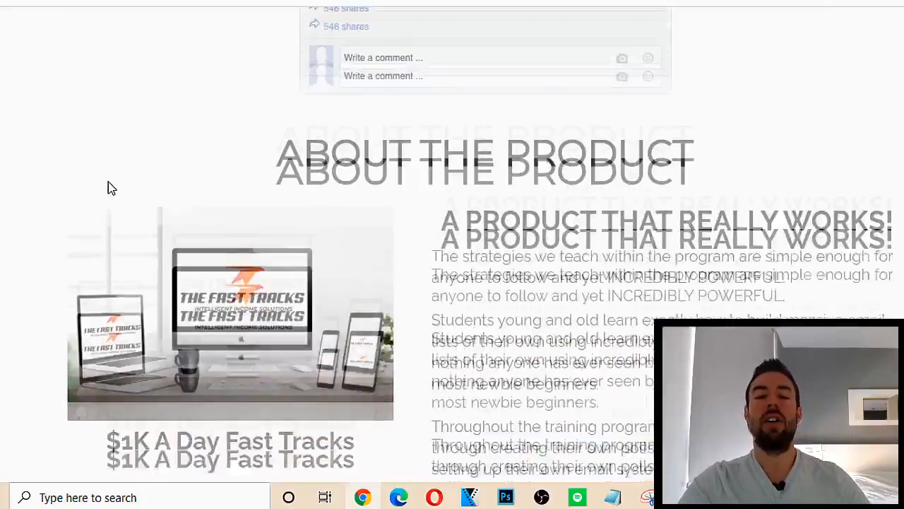
scroll(down, 3)
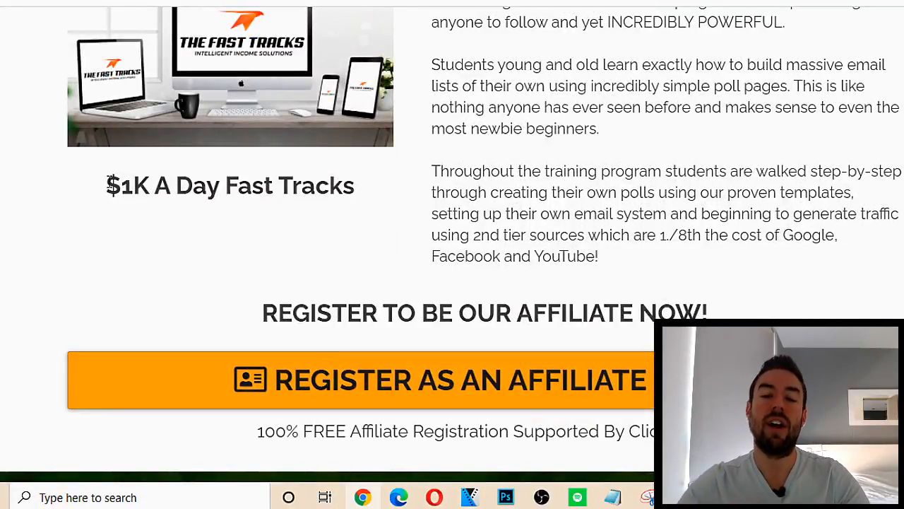
scroll(down, 3)
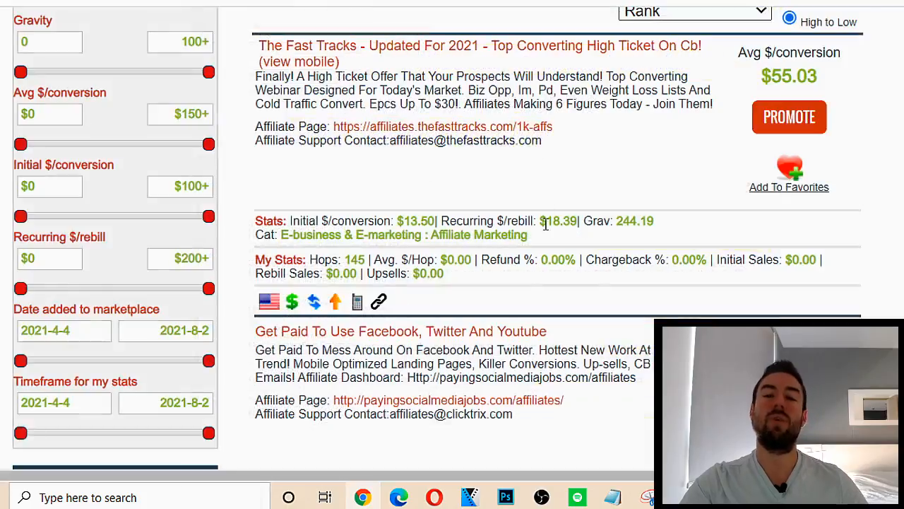
Scroll back up the ClickBank listing stats before moving to the Facebook profile tab
scroll(up, 3)
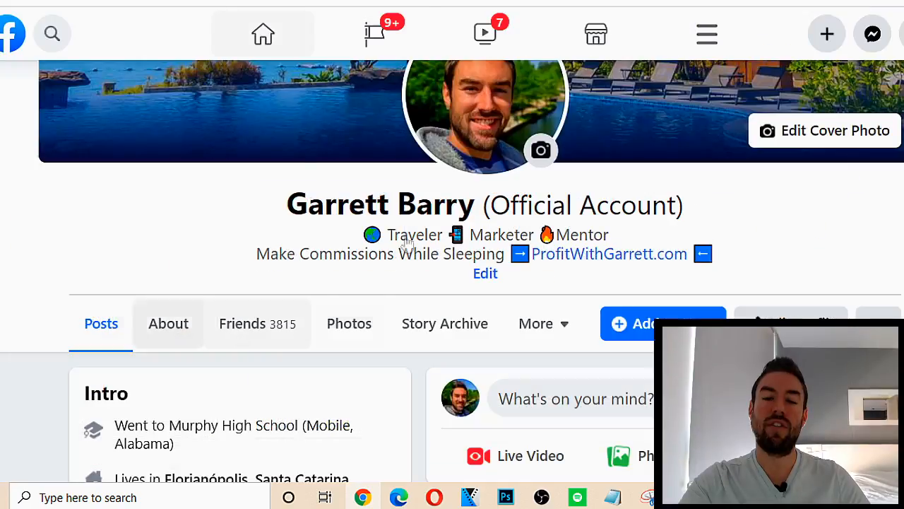
Activate the Facebook search bar to show the Recent Searches panel
click(51, 34)
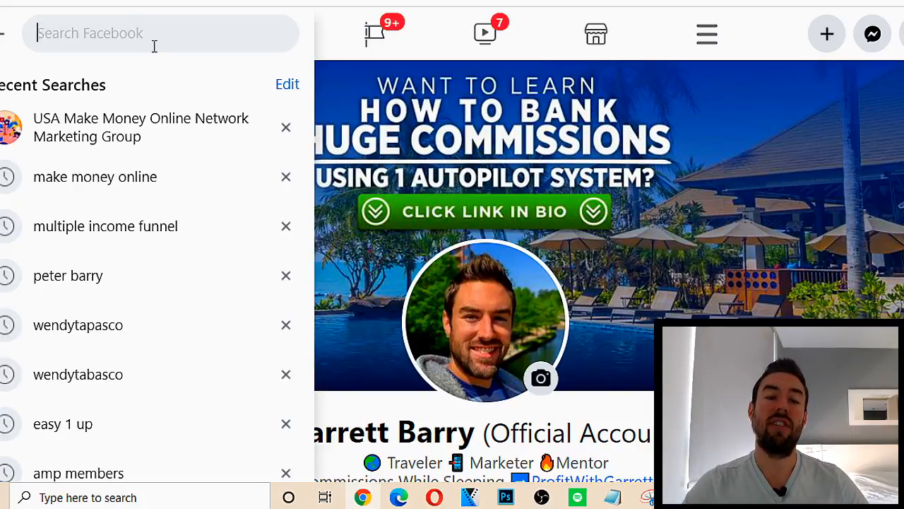
mouse_move(95, 175)
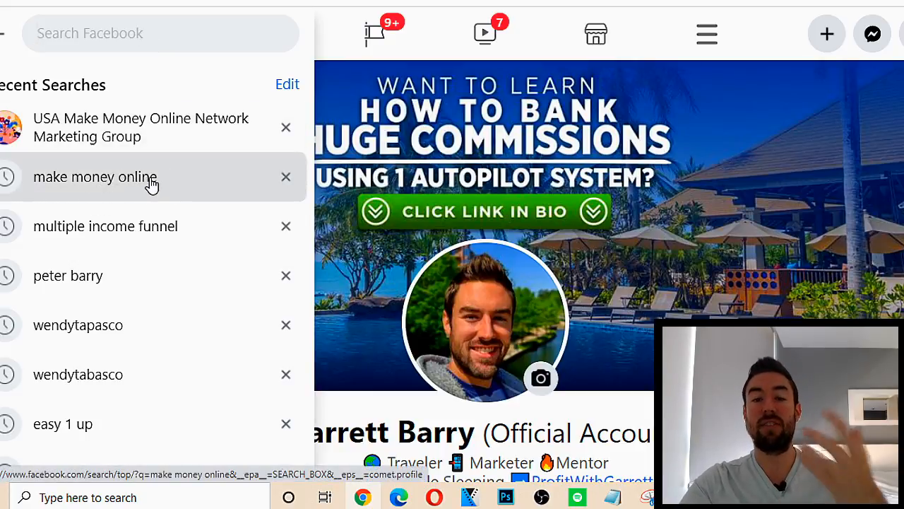
Rerun the recent 'make money online' search and glance at the first results
click(95, 177)
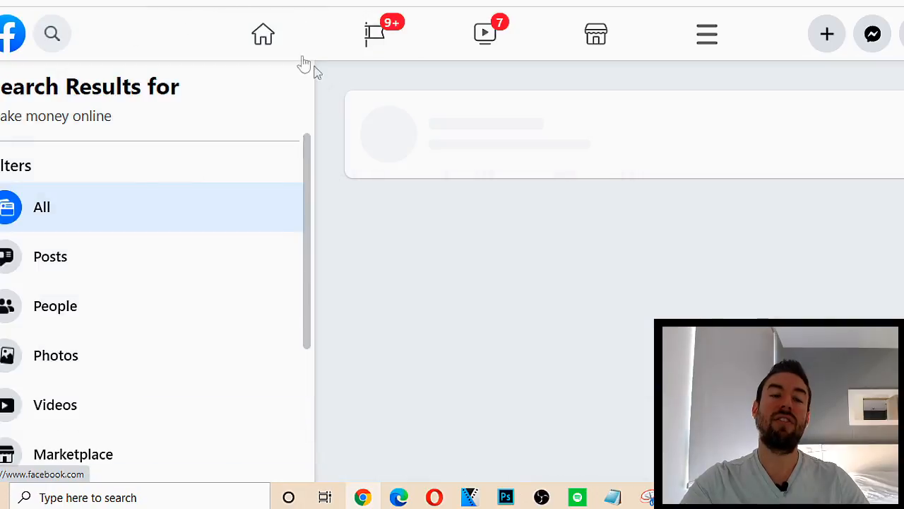
scroll(down, 3)
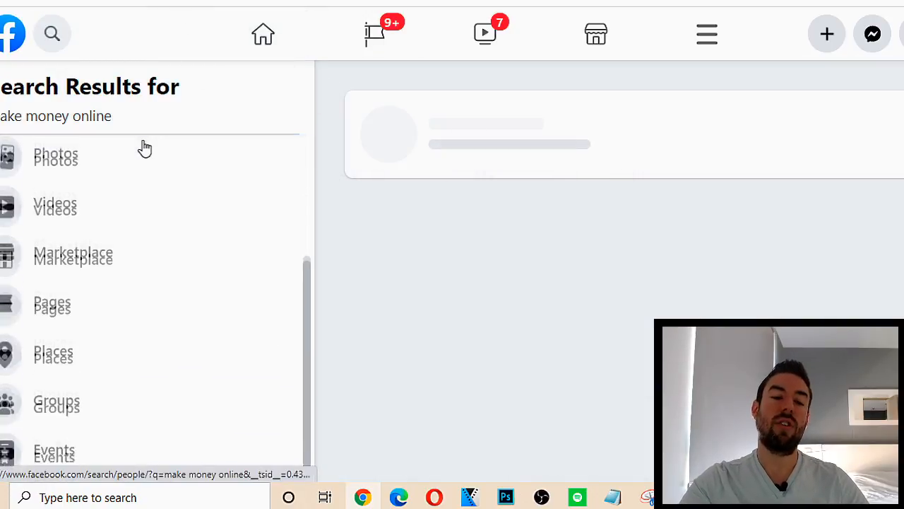
scroll(up, 3)
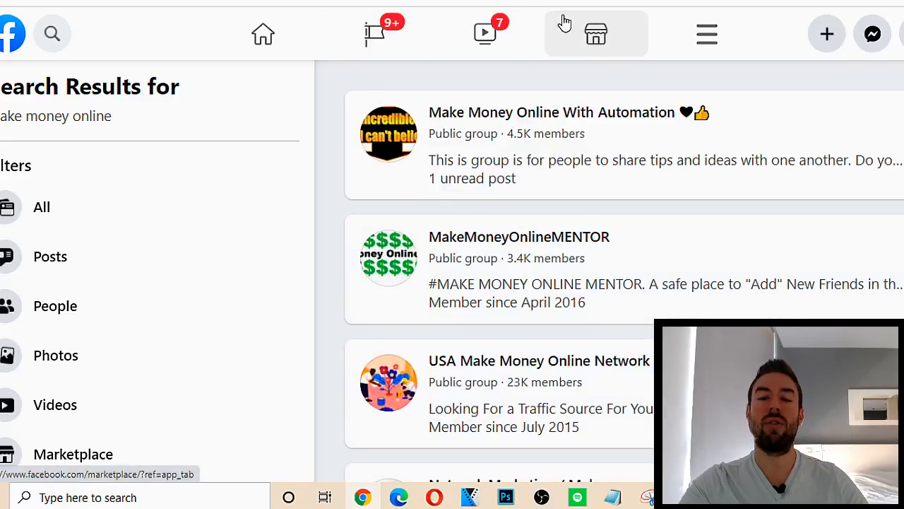
mouse_move(516, 124)
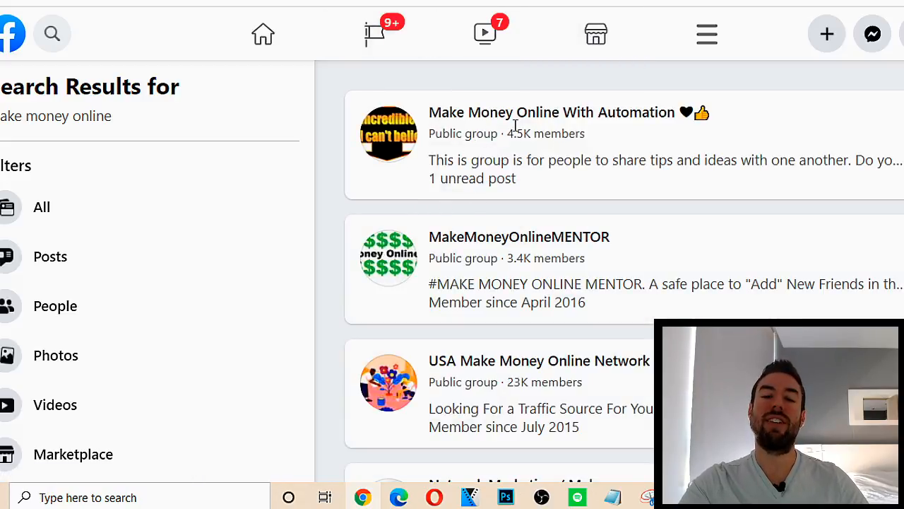
mouse_move(639, 113)
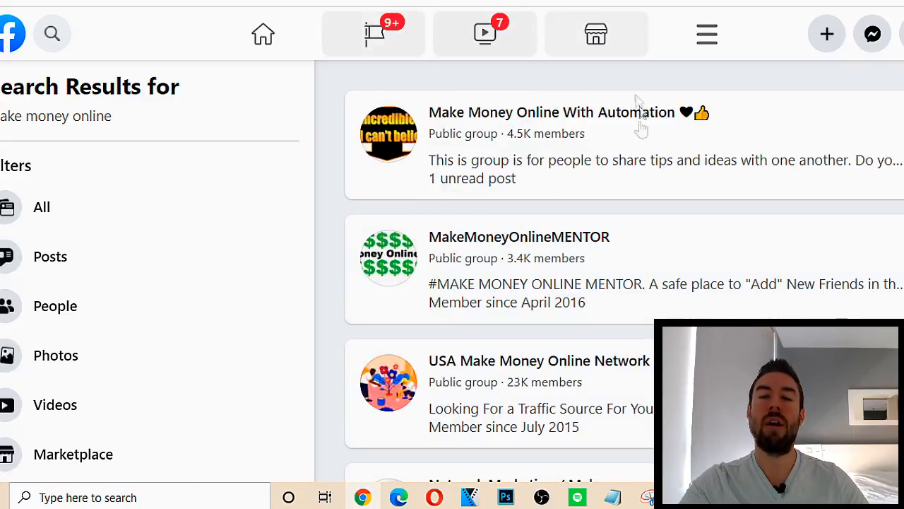
mouse_move(600, 99)
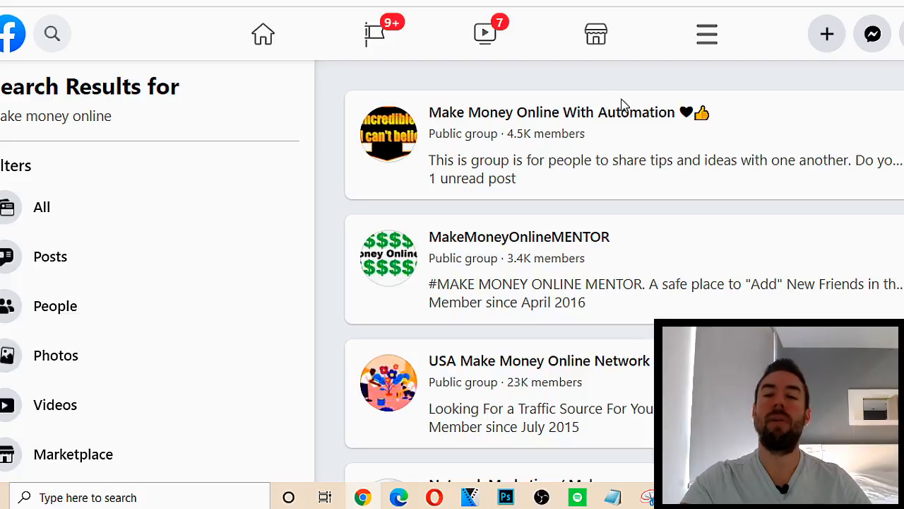
Scroll through the group results, including Make Money Online With Automation and MakeMoneyOnlineMENTOR
scroll(down, 3)
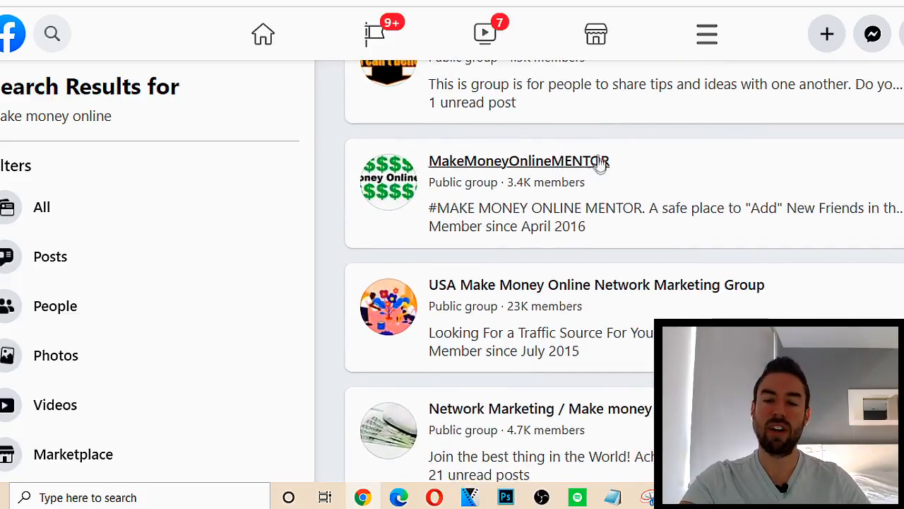
scroll(up, 3)
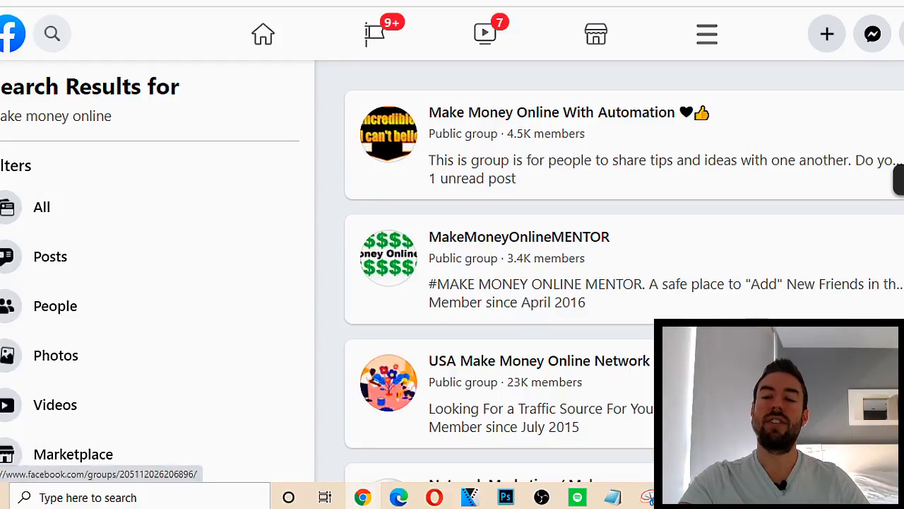
scroll(down, 3)
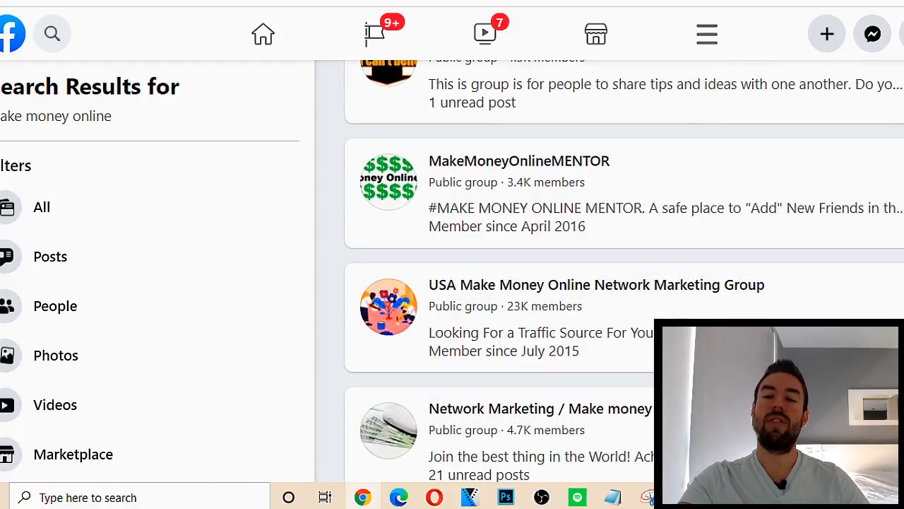
scroll(down, 3)
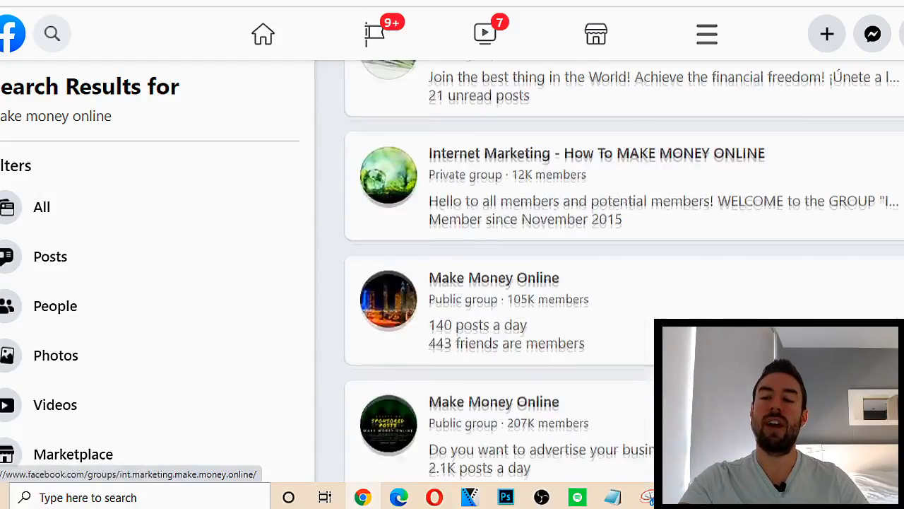
scroll(down, 3)
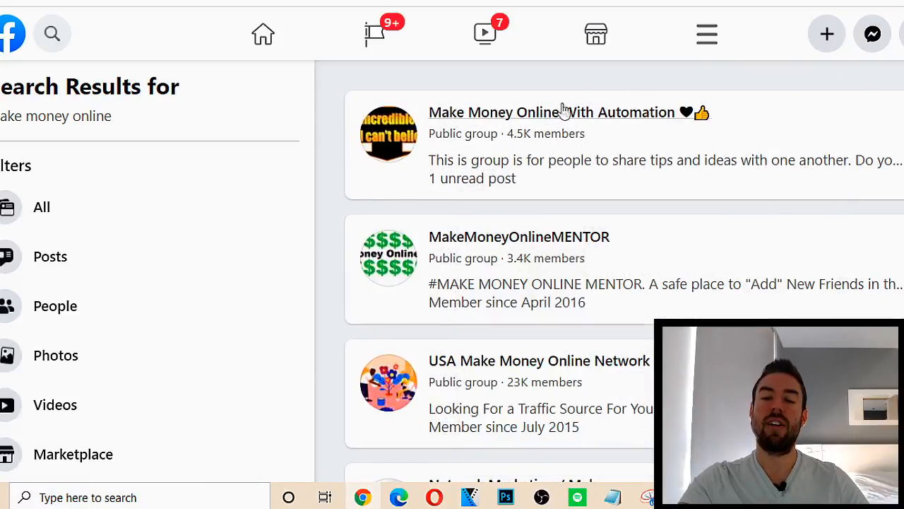
scroll(down, 3)
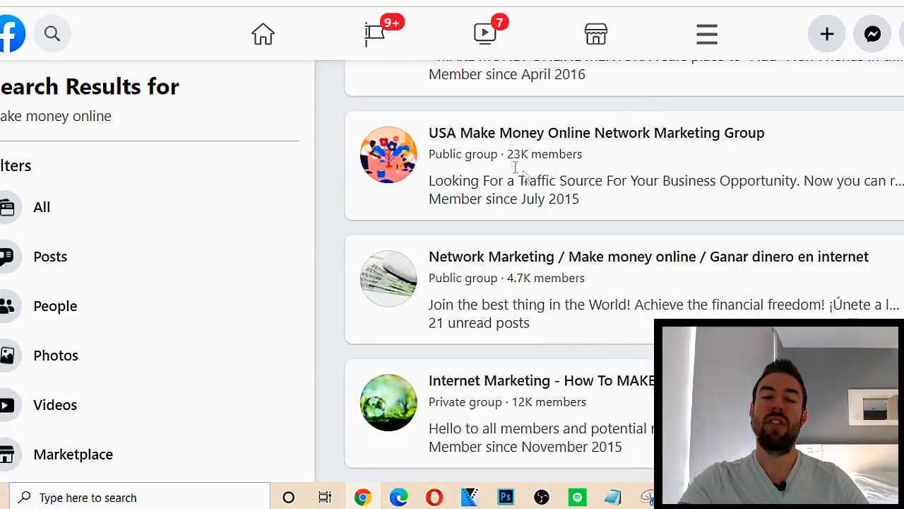
mouse_move(605, 167)
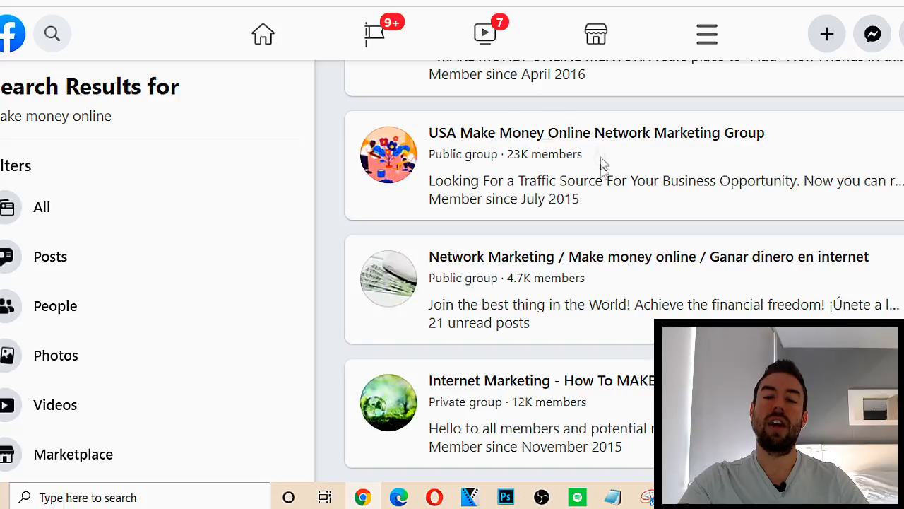
mouse_move(549, 138)
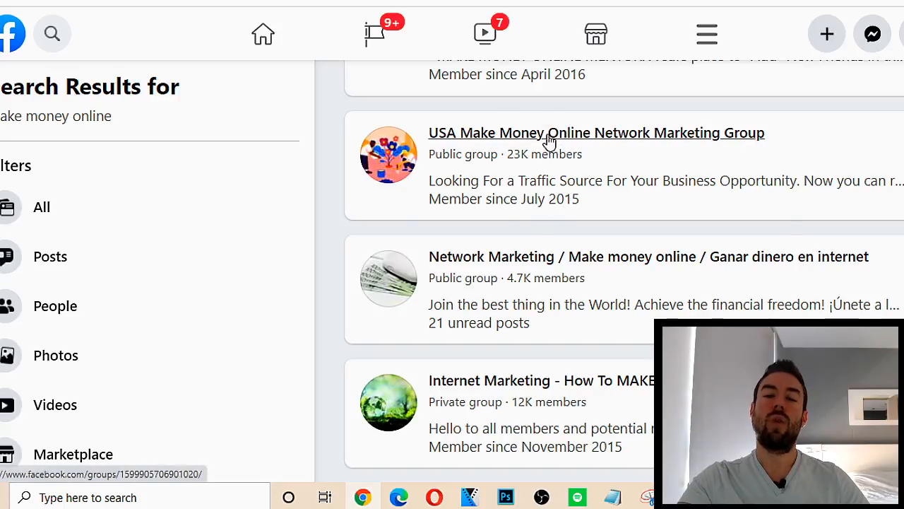
click(597, 133)
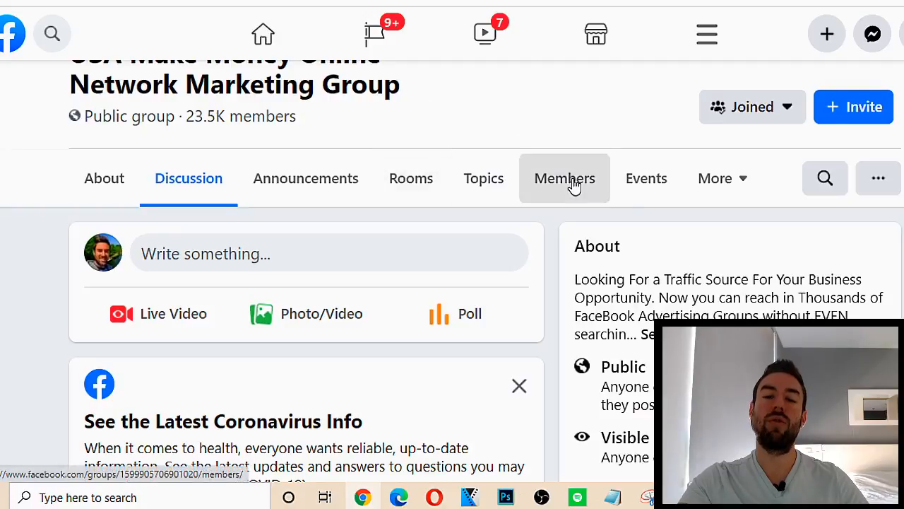
click(565, 179)
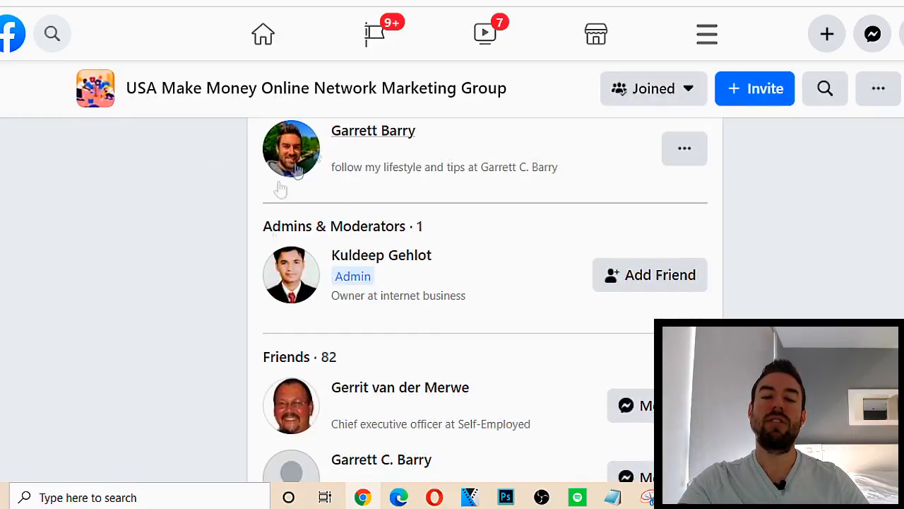
scroll(up, 3)
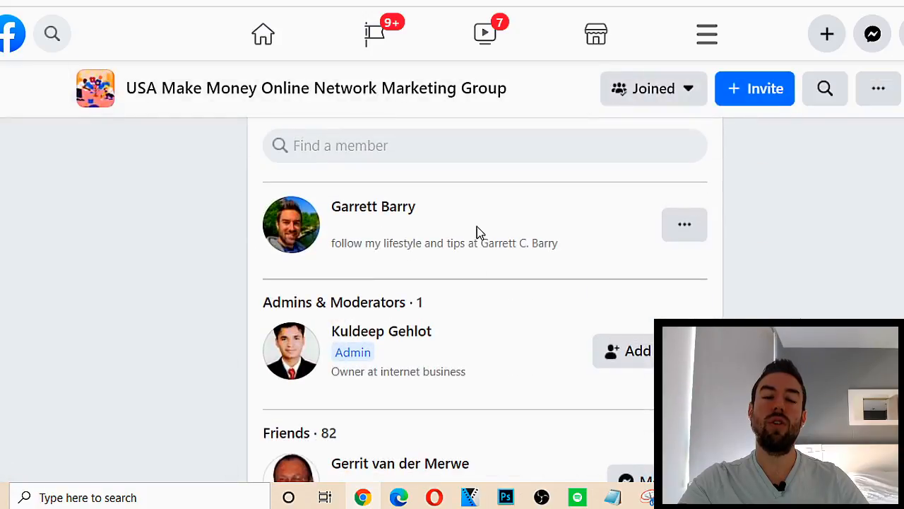
scroll(down, 3)
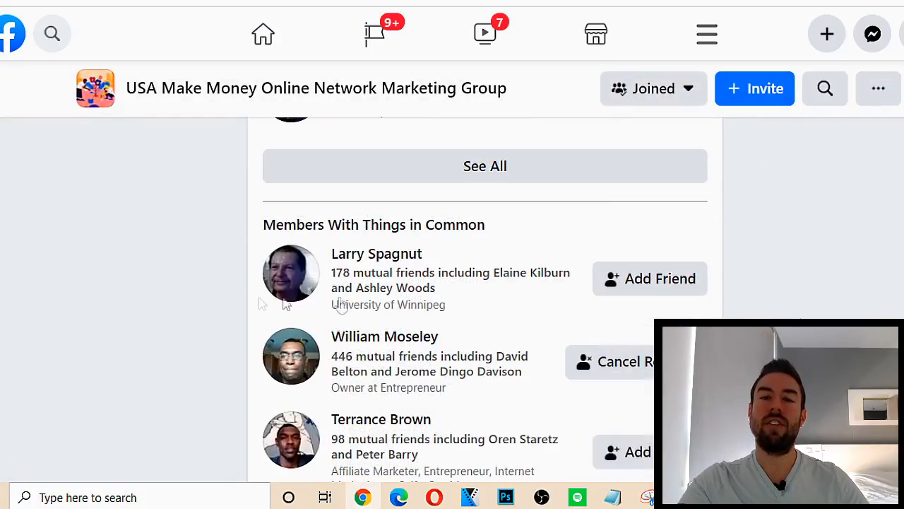
scroll(down, 3)
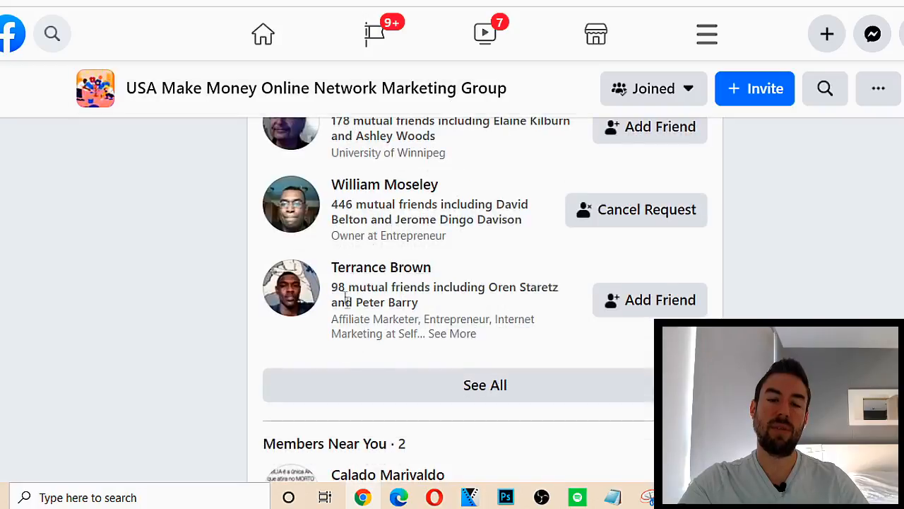
mouse_move(373, 195)
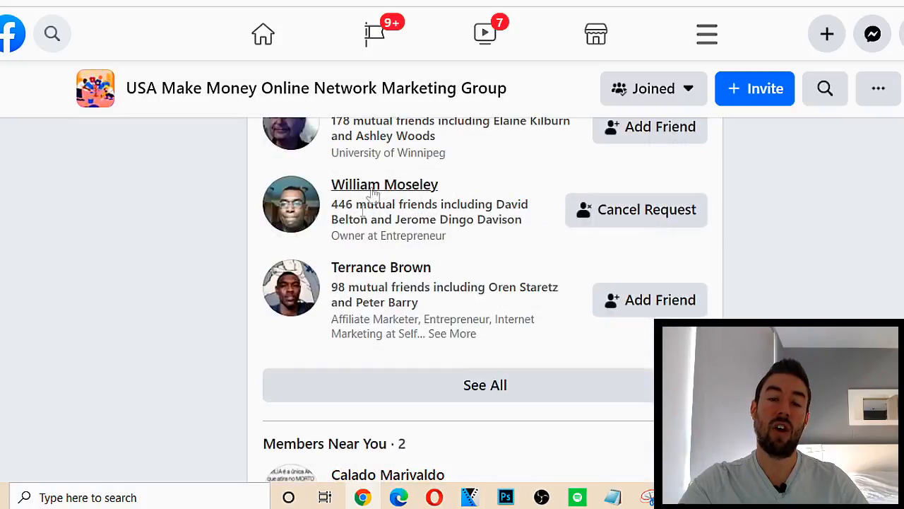
scroll(up, 3)
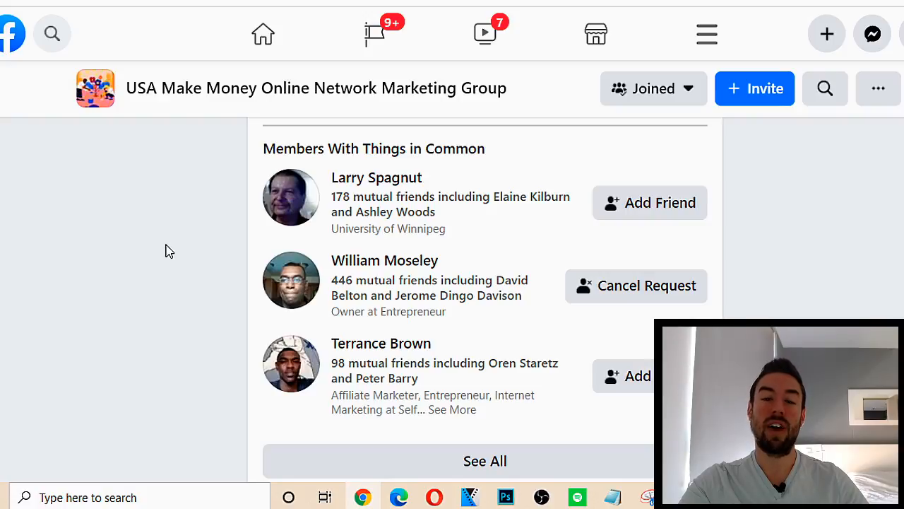
mouse_move(64, 243)
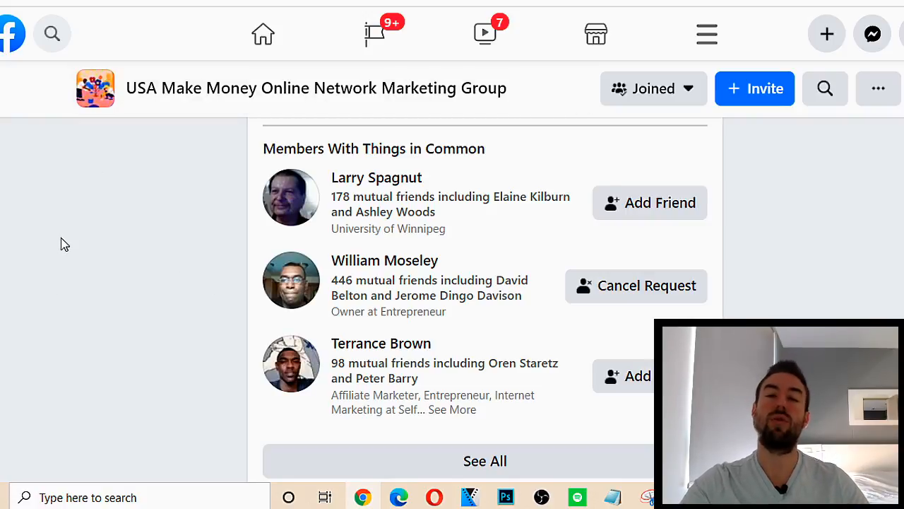
mouse_move(96, 240)
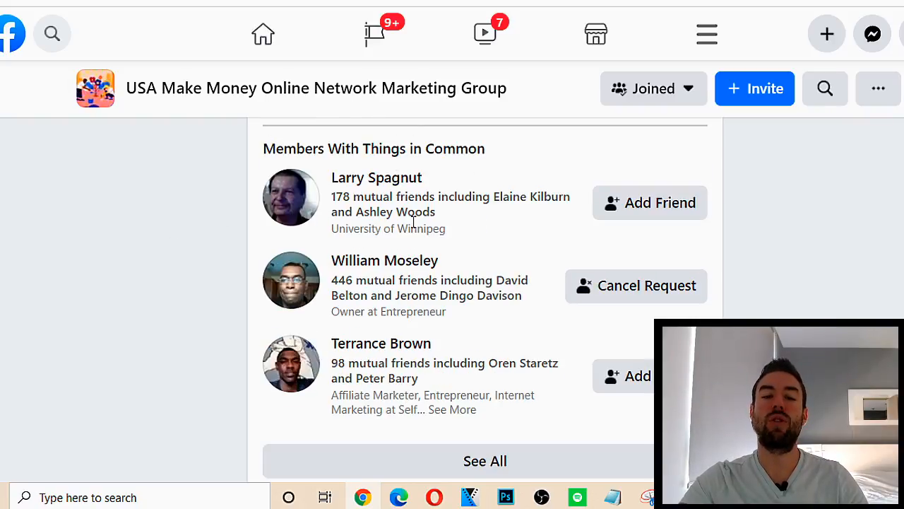
mouse_move(492, 215)
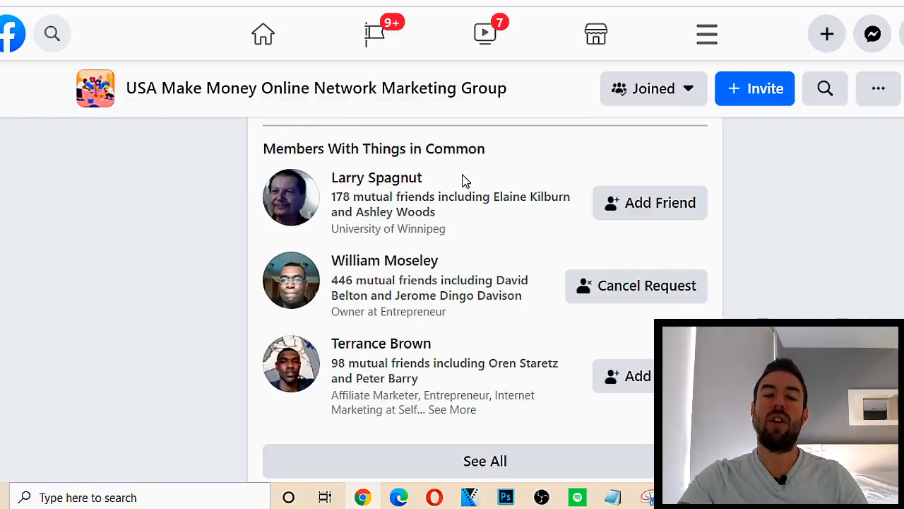
mouse_move(444, 289)
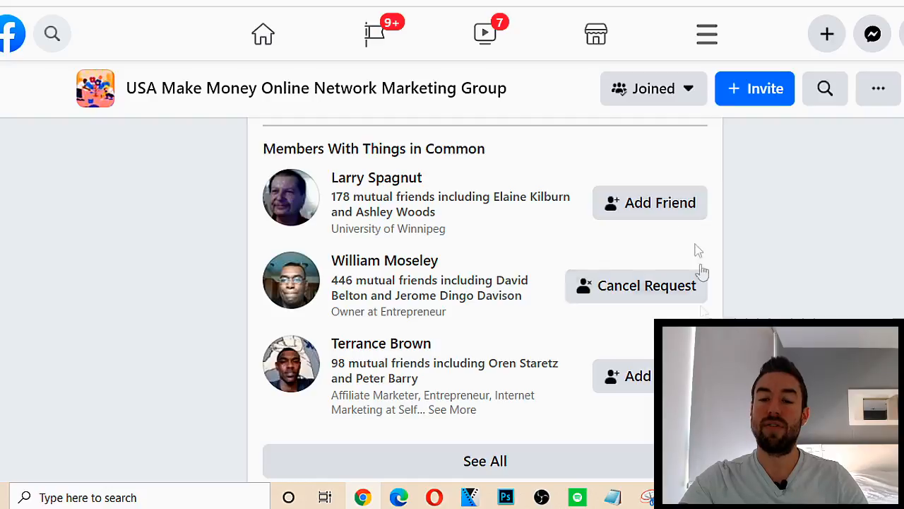
mouse_move(233, 223)
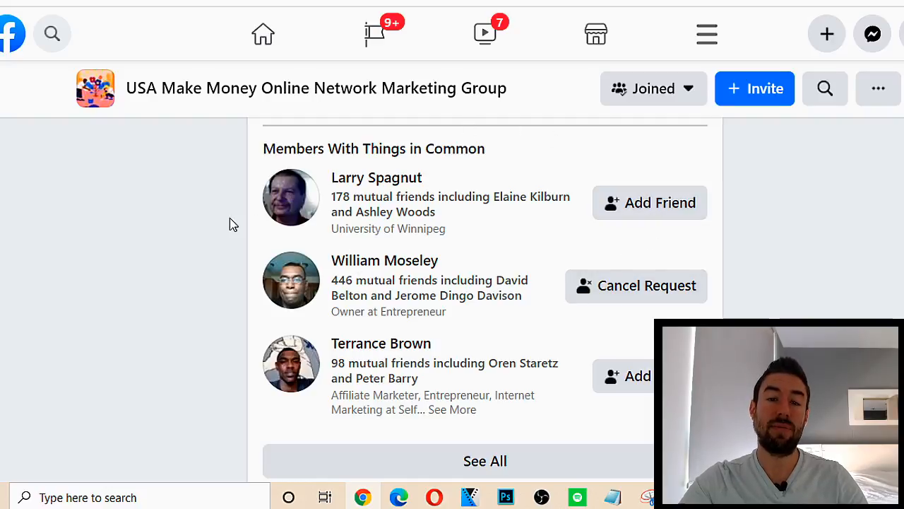
mouse_move(311, 266)
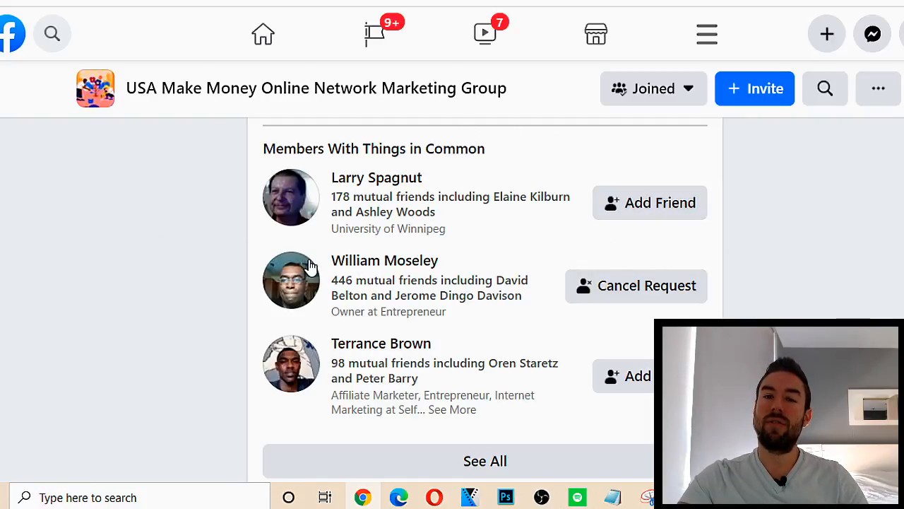
mouse_move(356, 346)
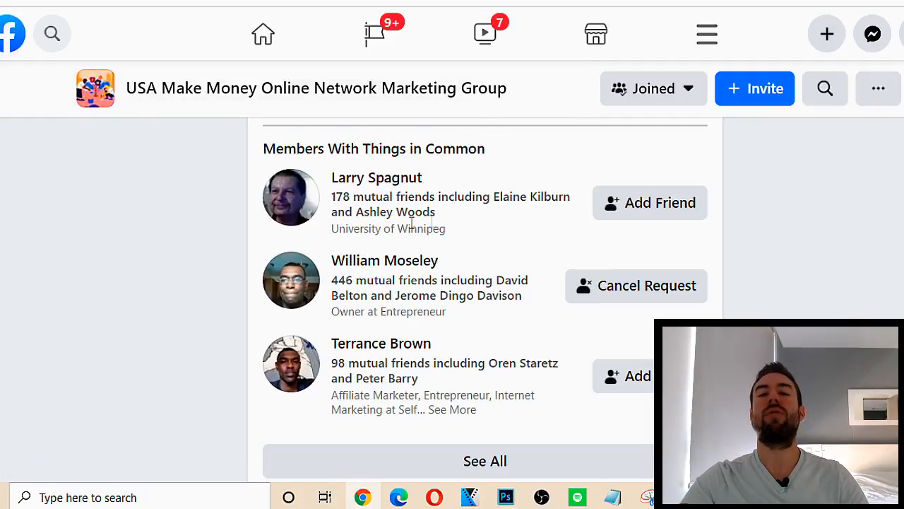
scroll(down, 3)
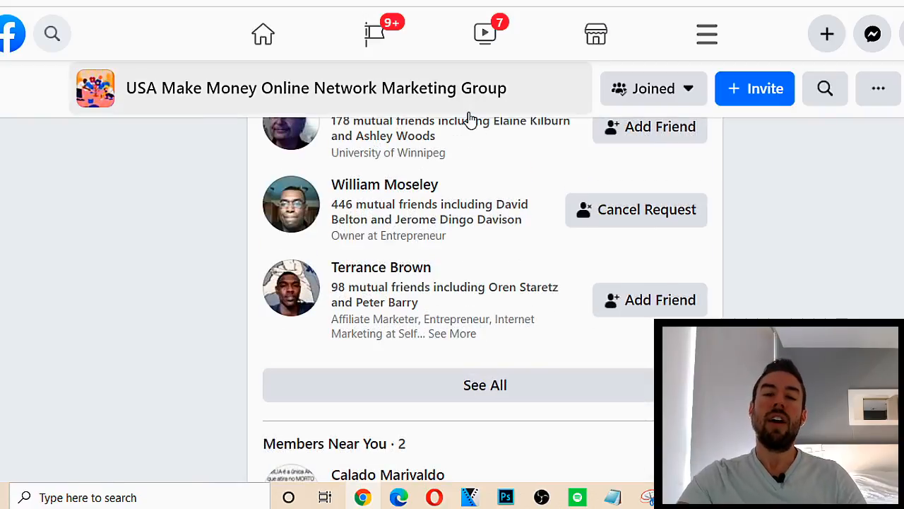
Scroll the group's members page past Members Near You to the Pages list
scroll(down, 3)
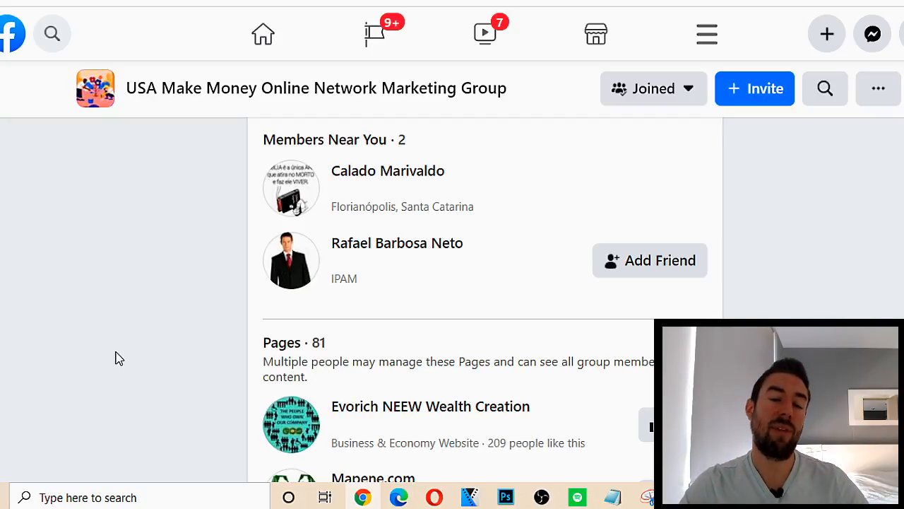
mouse_move(170, 184)
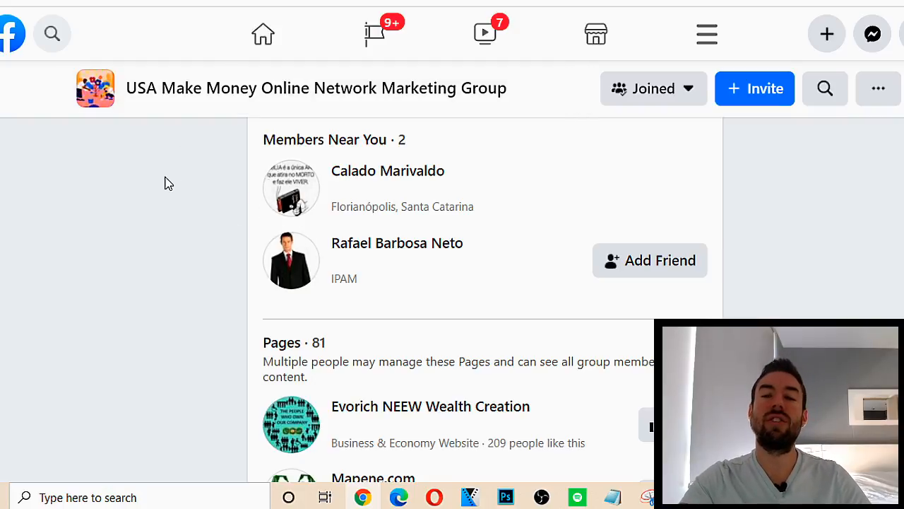
mouse_move(325, 190)
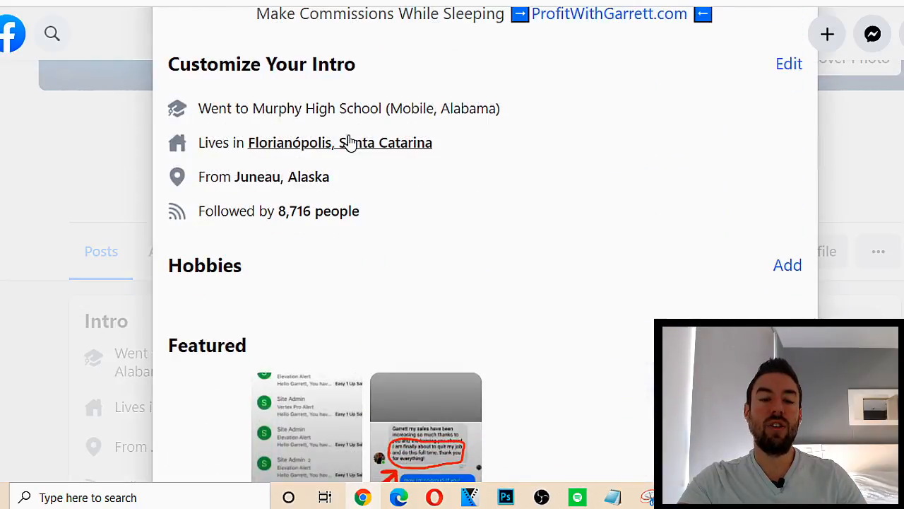
Edit the profile intro and follow Update Your Information to About > Places Lived, showing Florianópolis, Santa Catarina
click(788, 64)
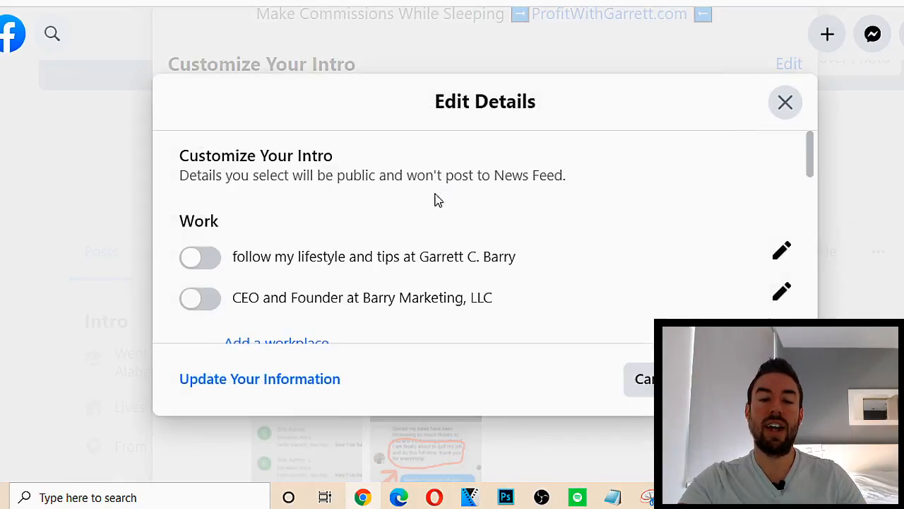
scroll(down, 3)
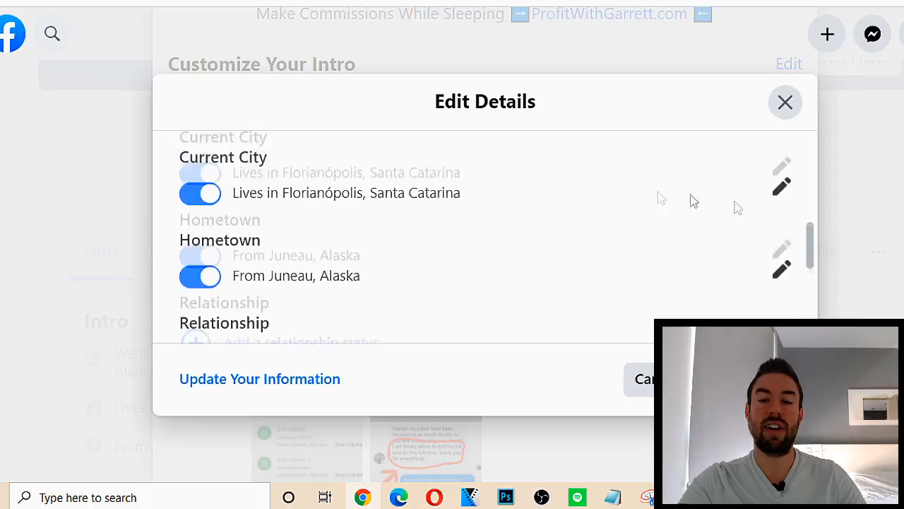
click(786, 102)
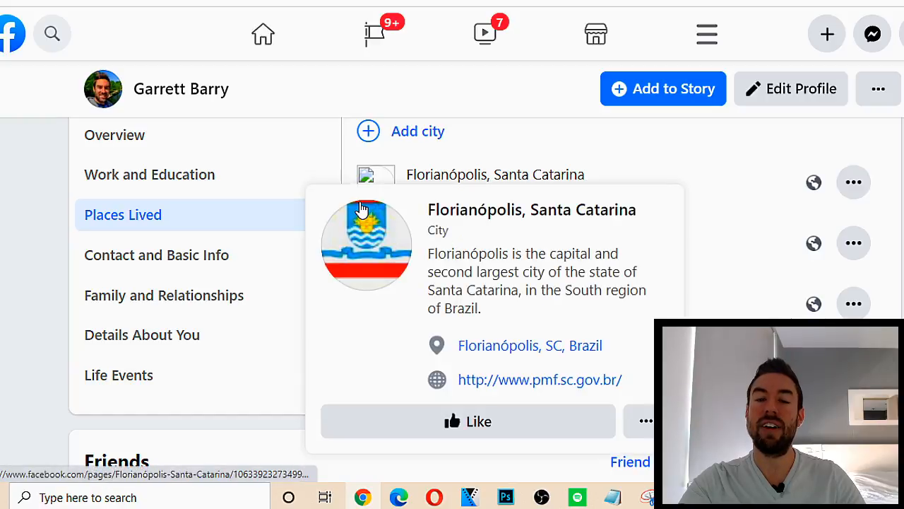
mouse_move(494, 176)
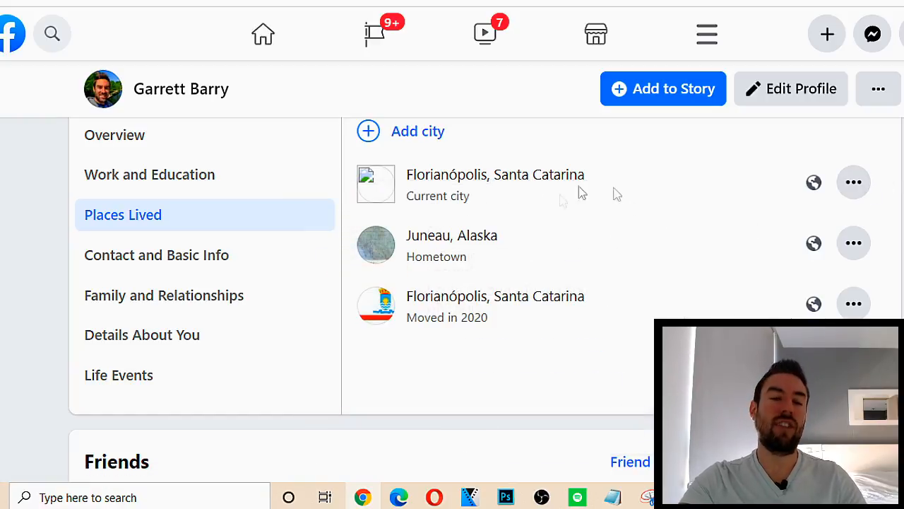
mouse_move(488, 176)
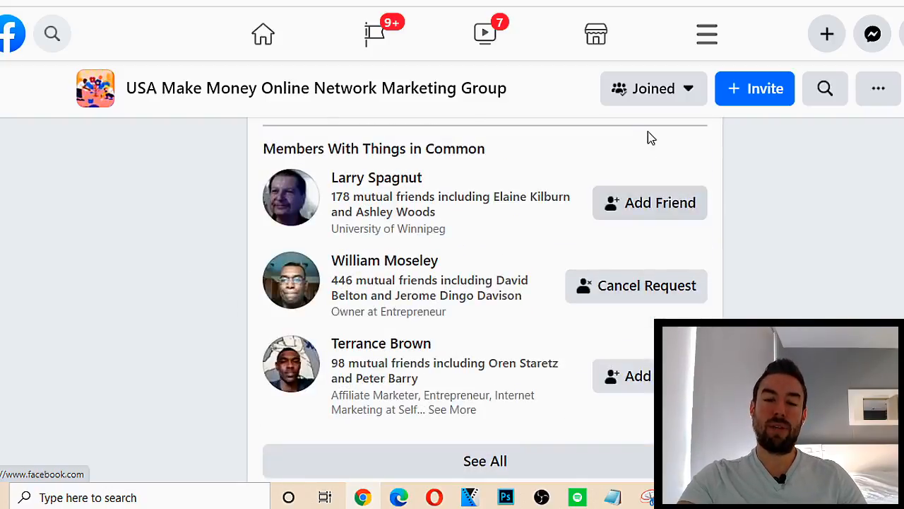
mouse_move(822, 246)
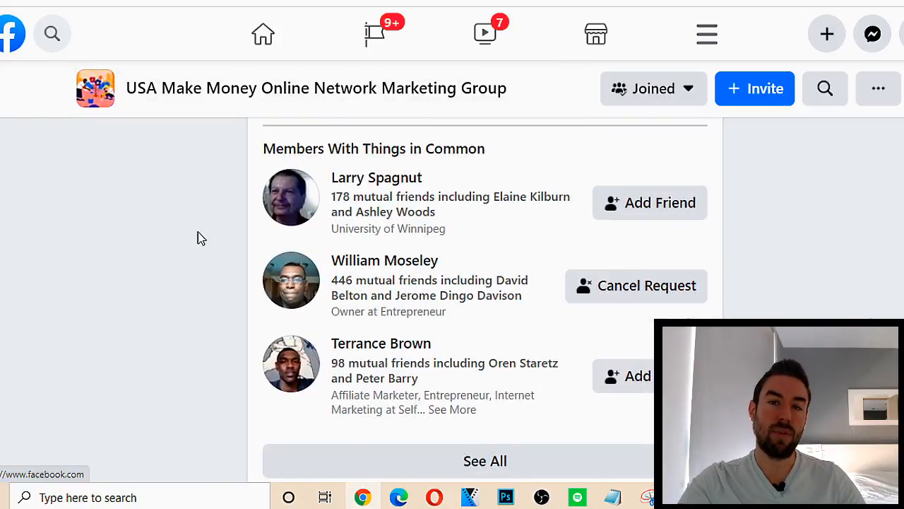
See all Members With Things in Common, then check the notifications
scroll(down, 3)
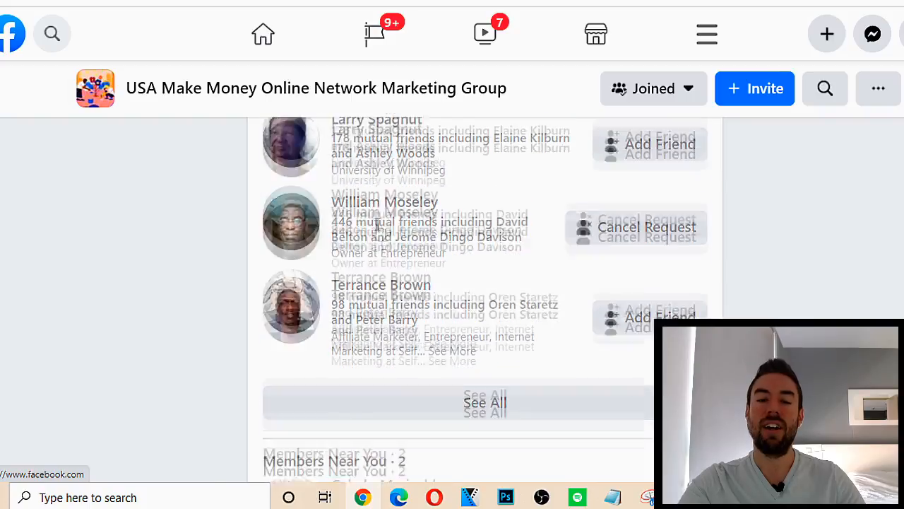
scroll(down, 3)
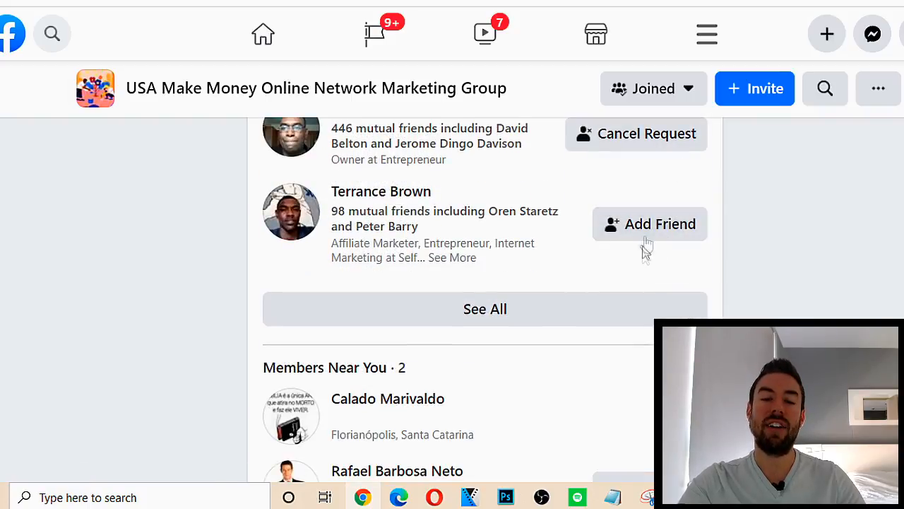
click(650, 223)
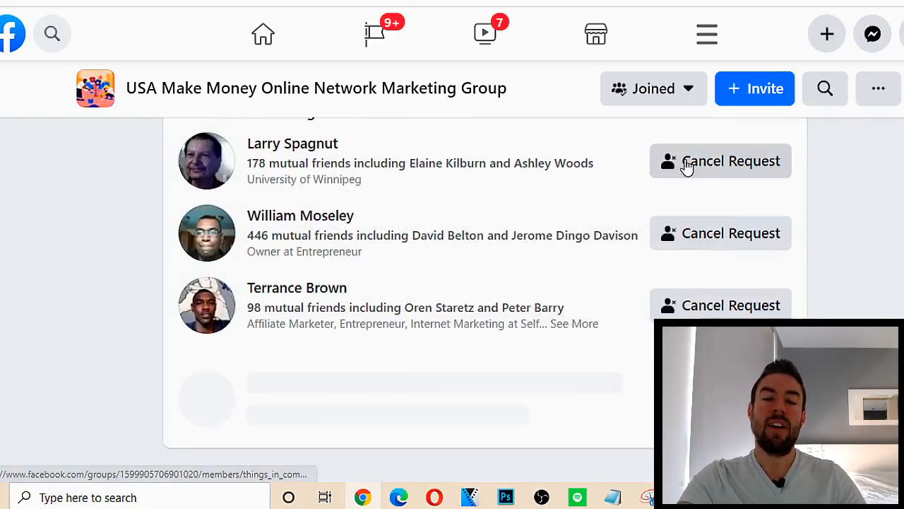
scroll(down, 3)
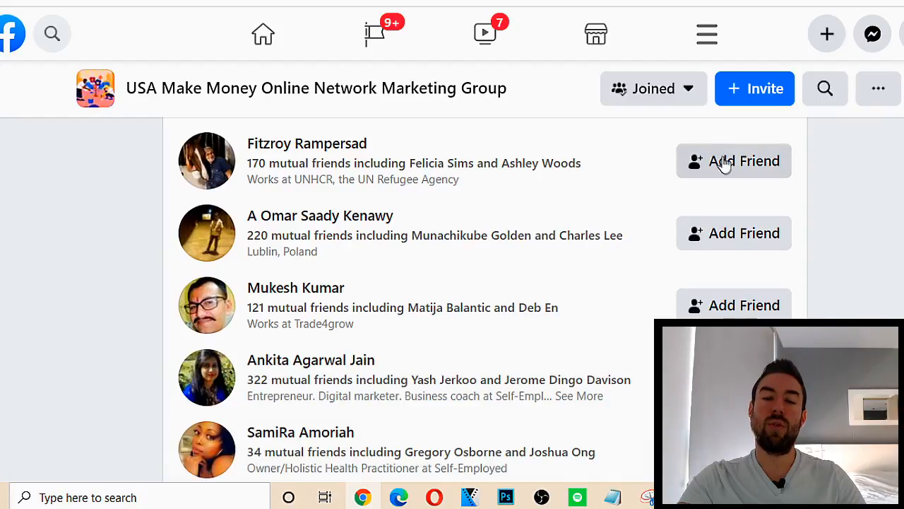
scroll(down, 3)
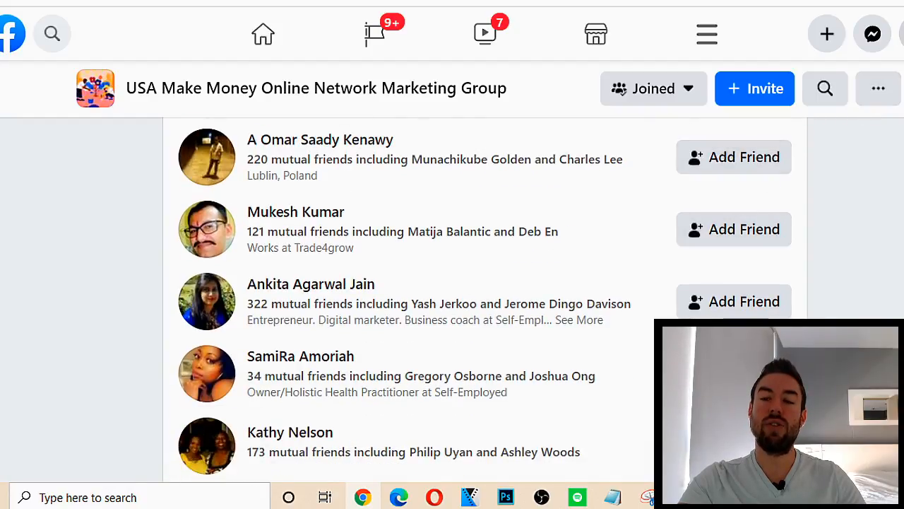
click(484, 34)
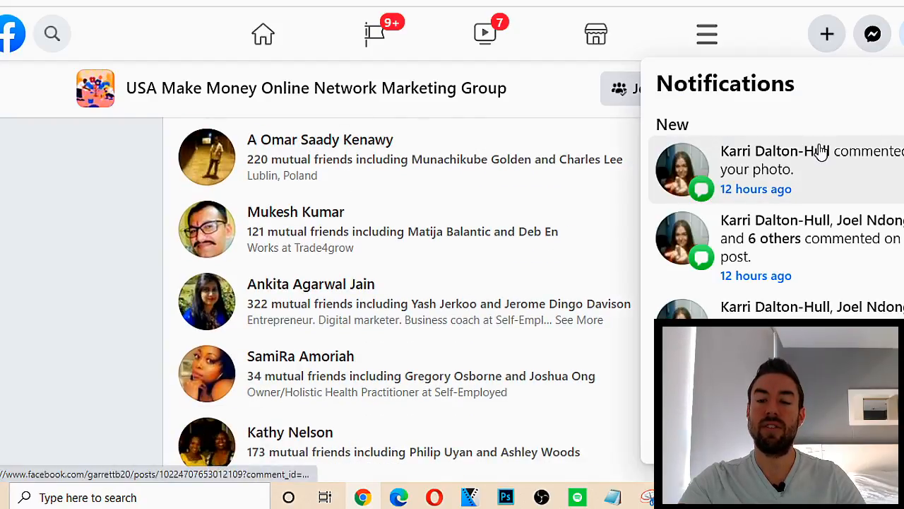
scroll(down, 3)
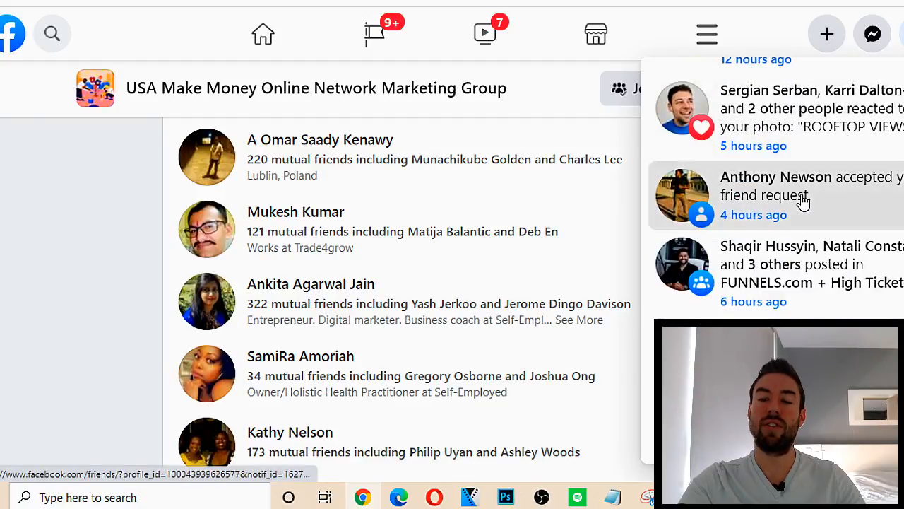
click(778, 187)
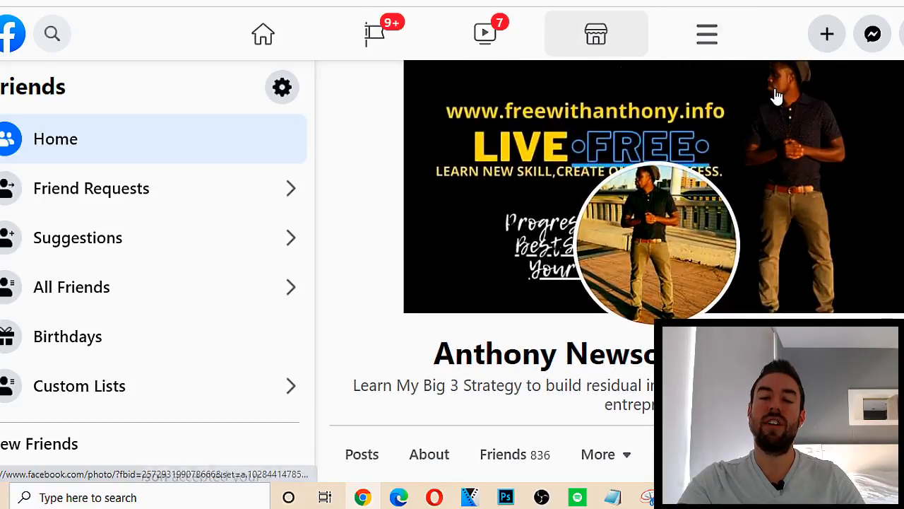
scroll(down, 3)
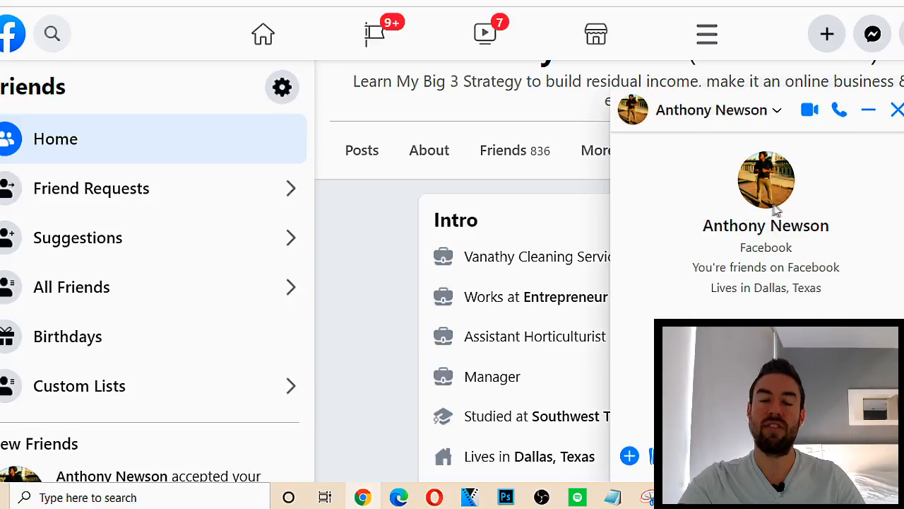
mouse_move(300, 335)
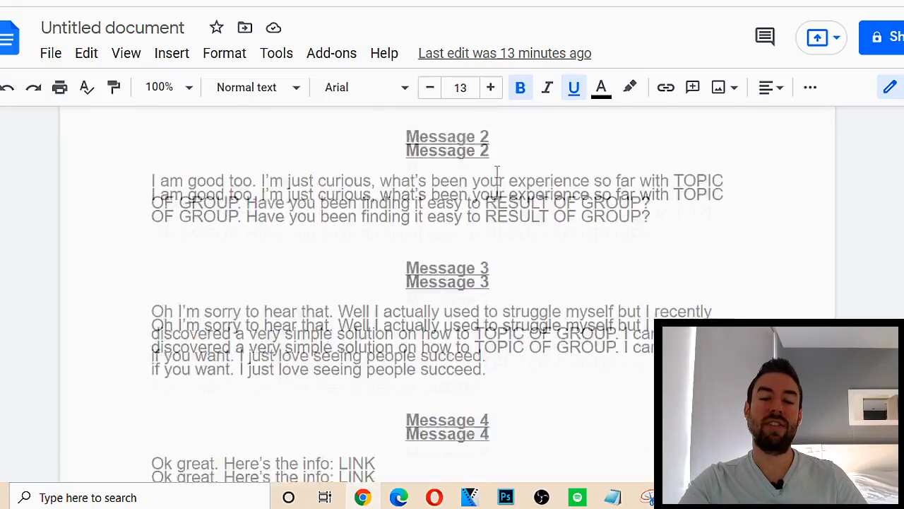
scroll(up, 3)
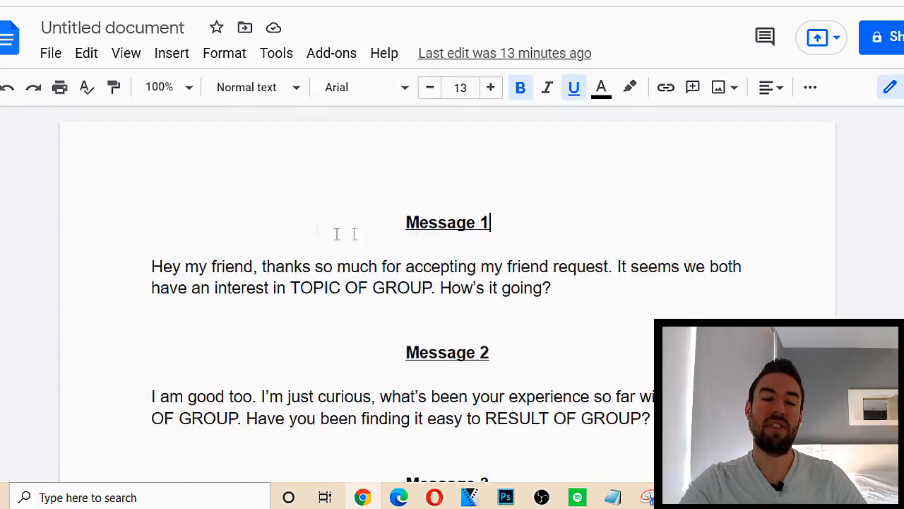
scroll(down, 3)
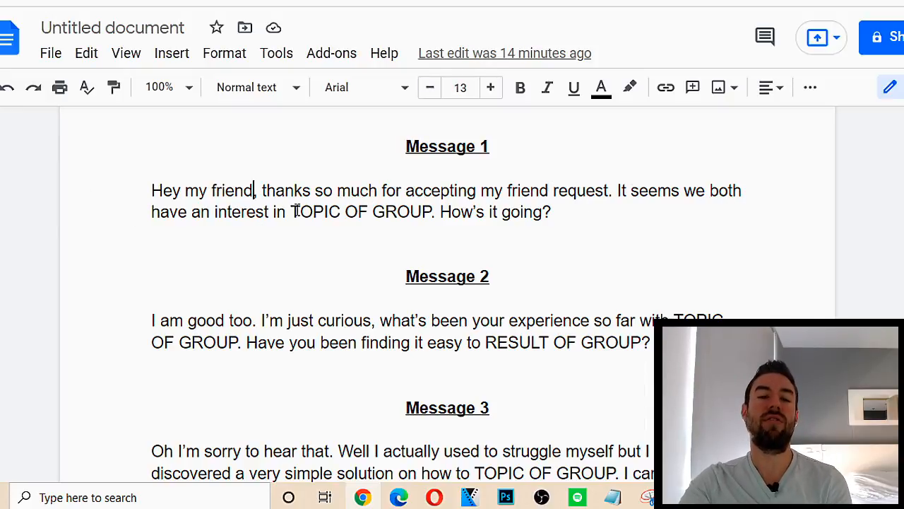
click(431, 212)
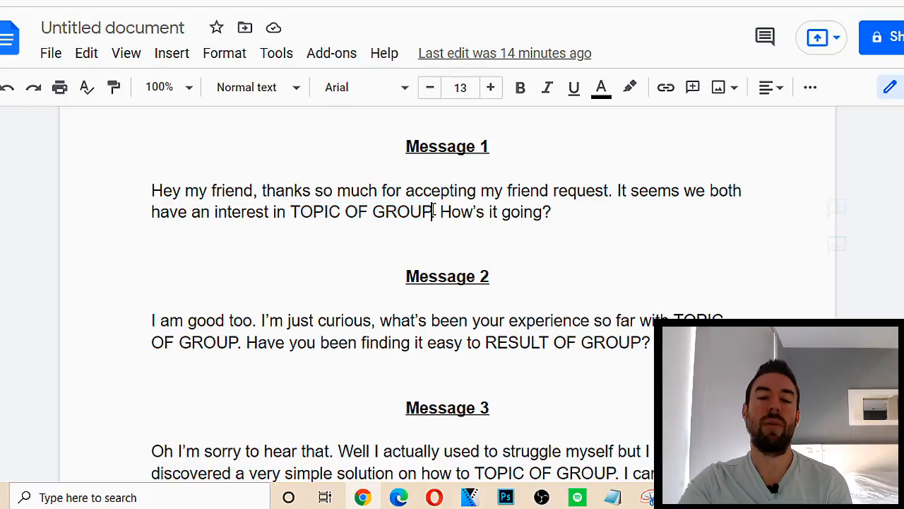
mouse_move(59, 241)
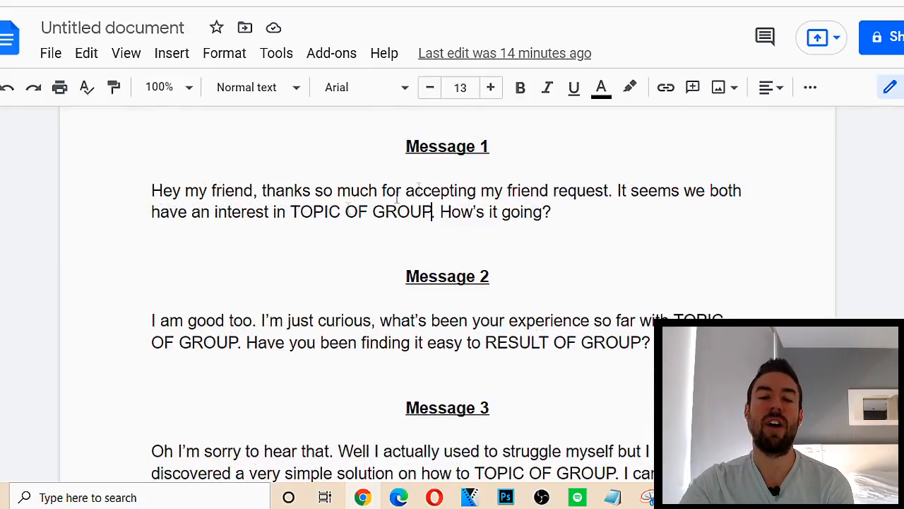
double_click(355, 212)
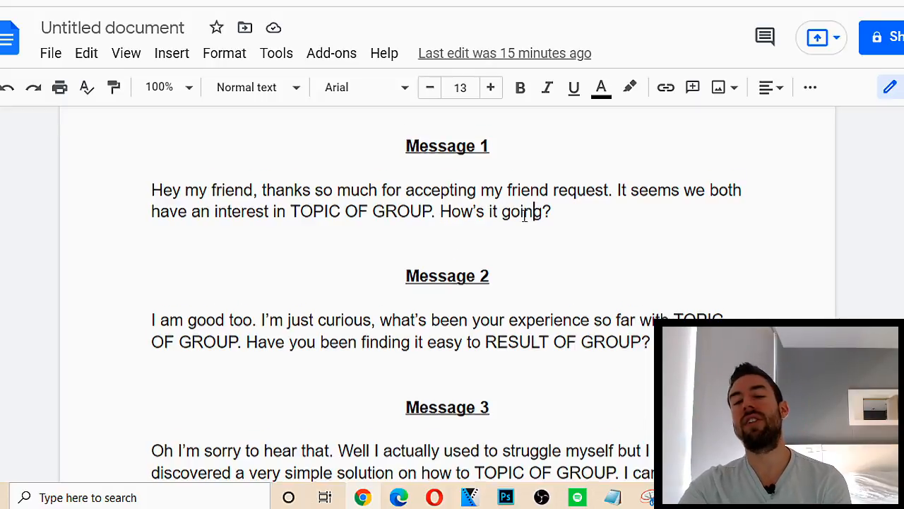
scroll(down, 3)
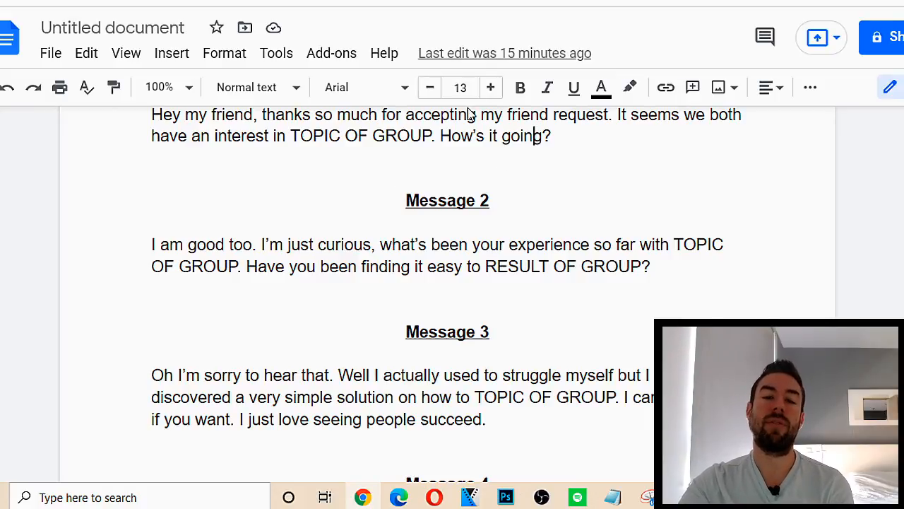
scroll(down, 3)
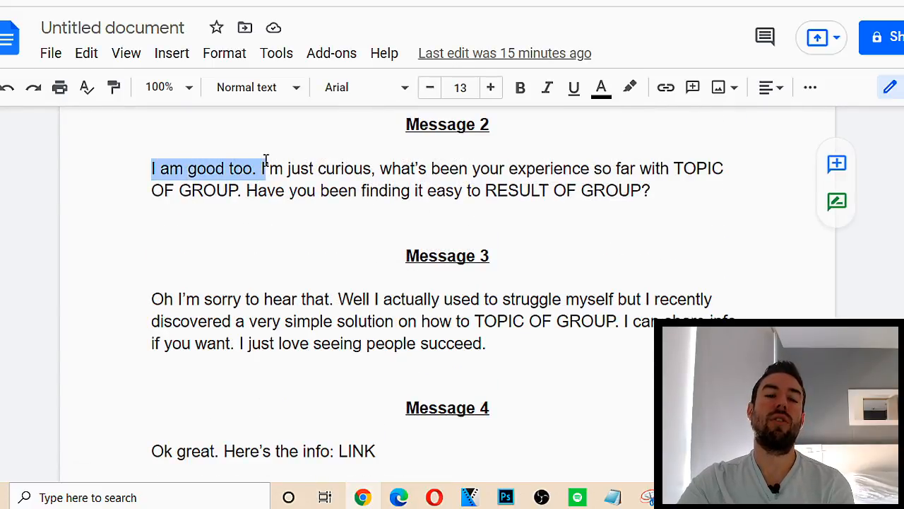
click(228, 169)
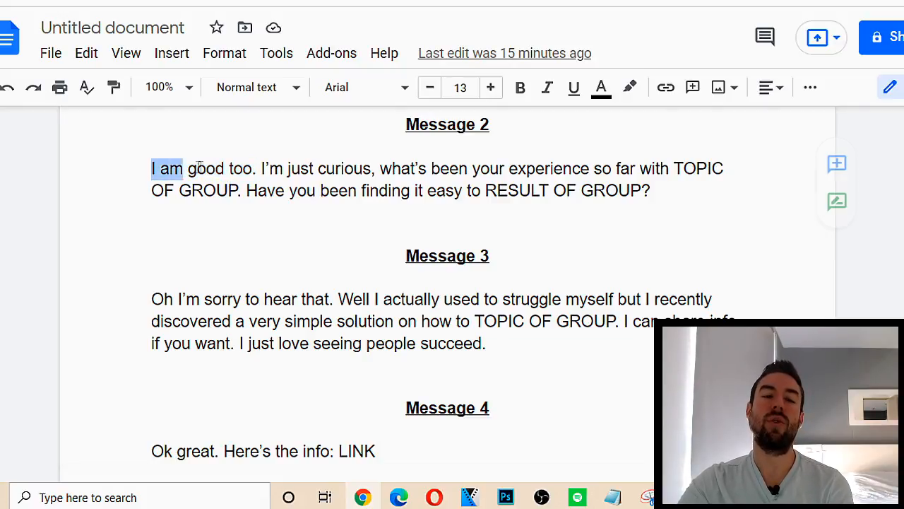
click(251, 169)
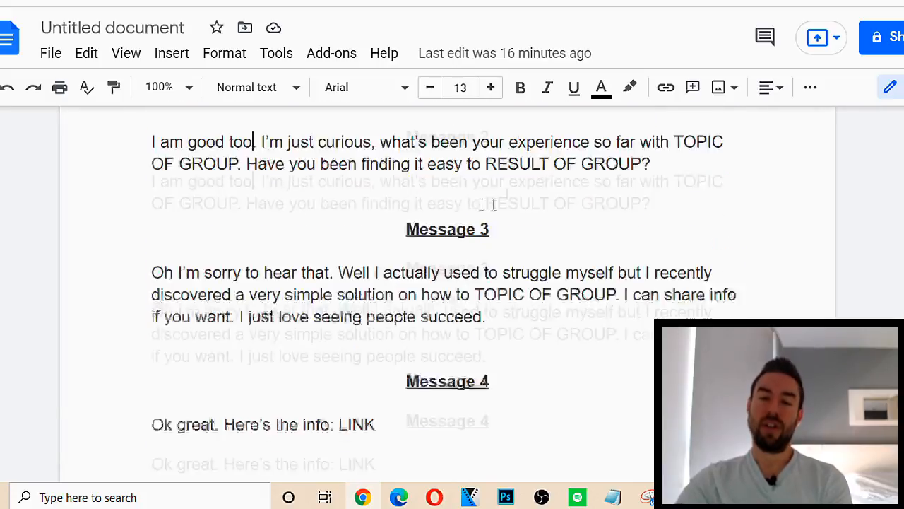
scroll(up, 3)
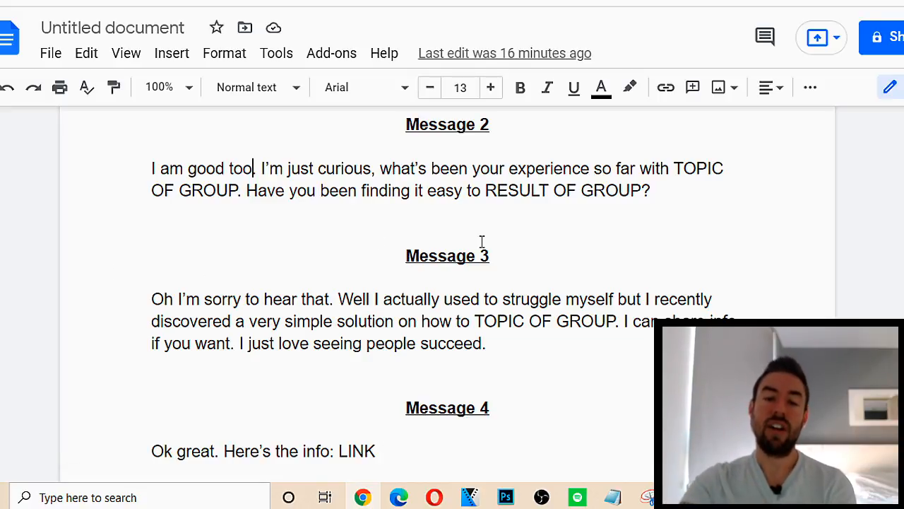
scroll(down, 3)
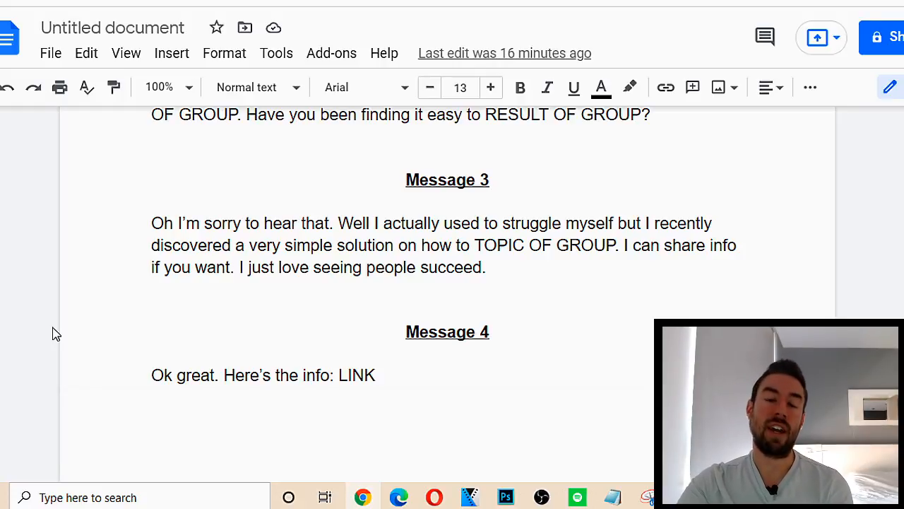
scroll(up, 3)
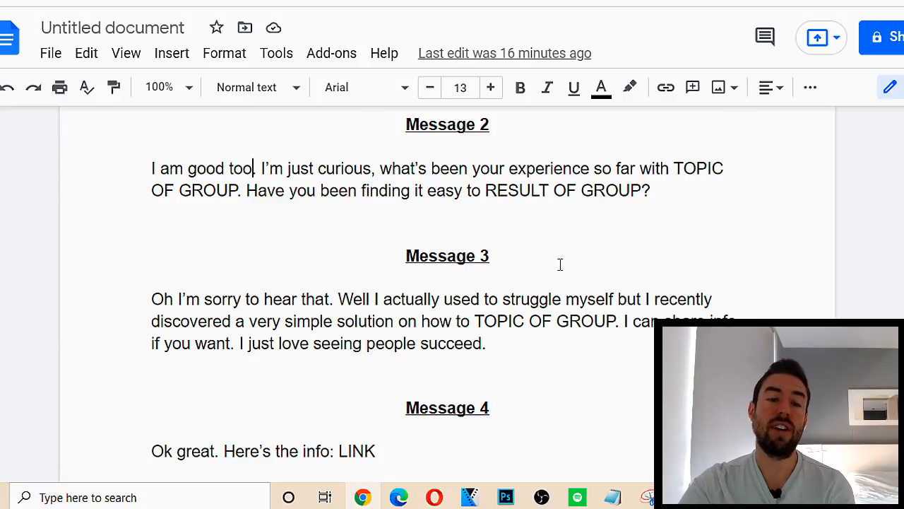
scroll(up, 3)
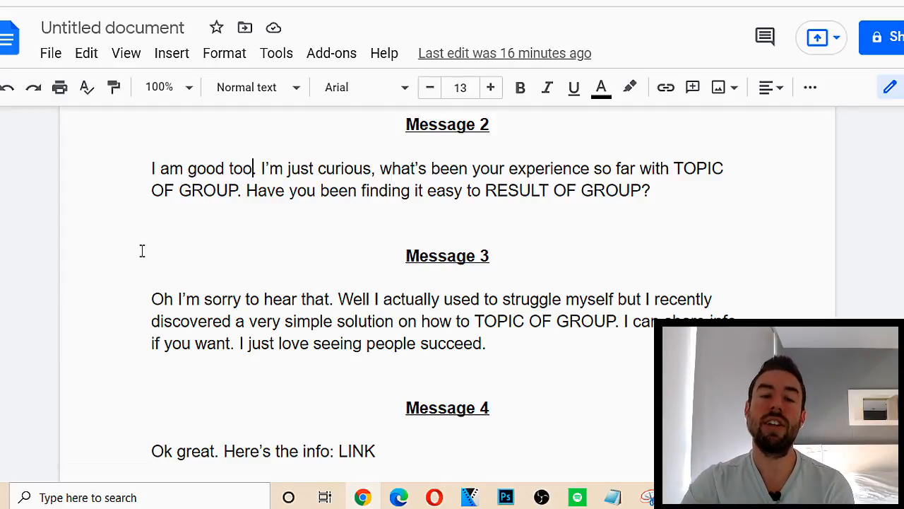
scroll(down, 3)
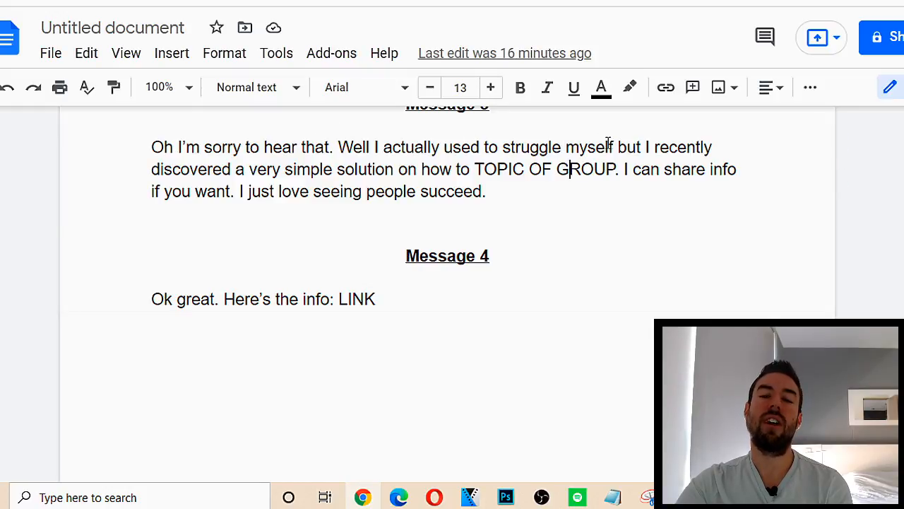
mouse_move(415, 167)
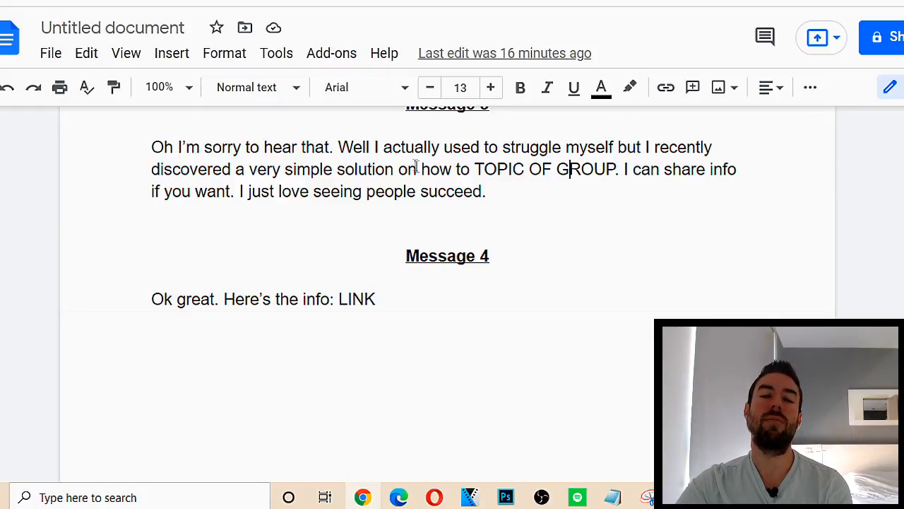
mouse_move(521, 182)
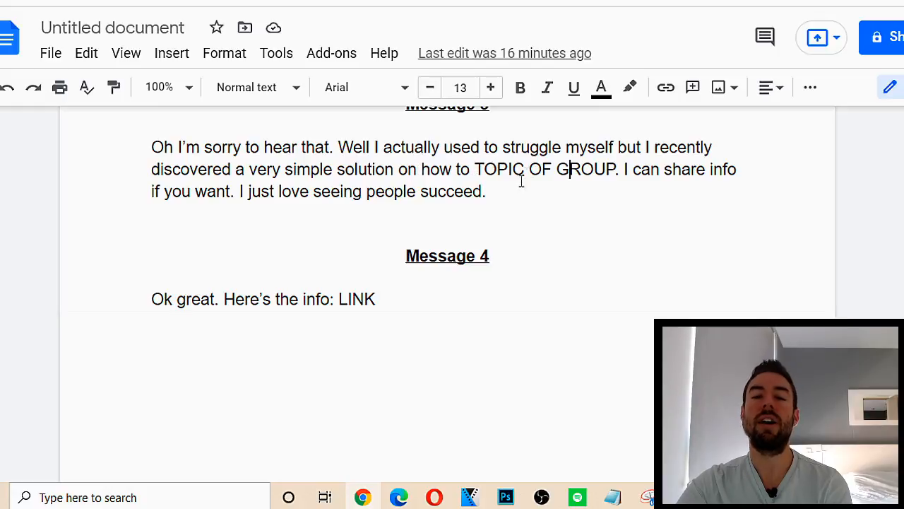
mouse_move(276, 195)
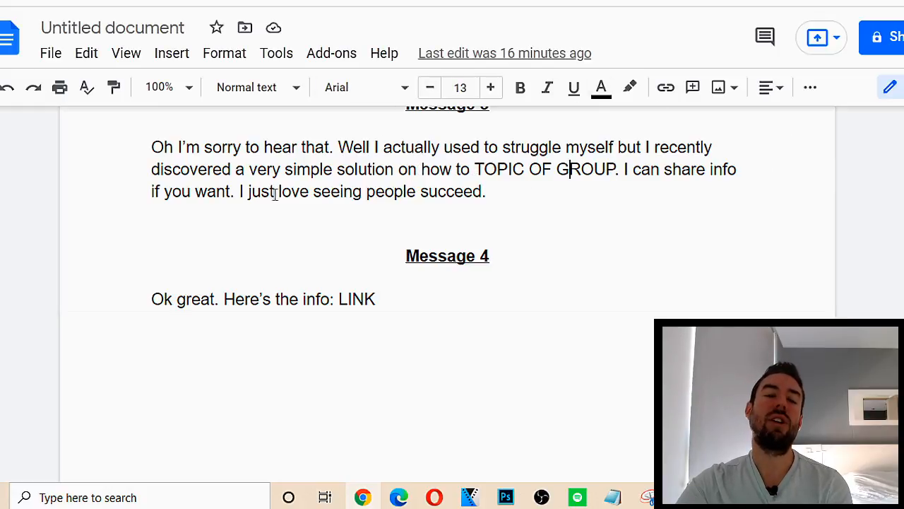
drag(246, 191, 486, 190)
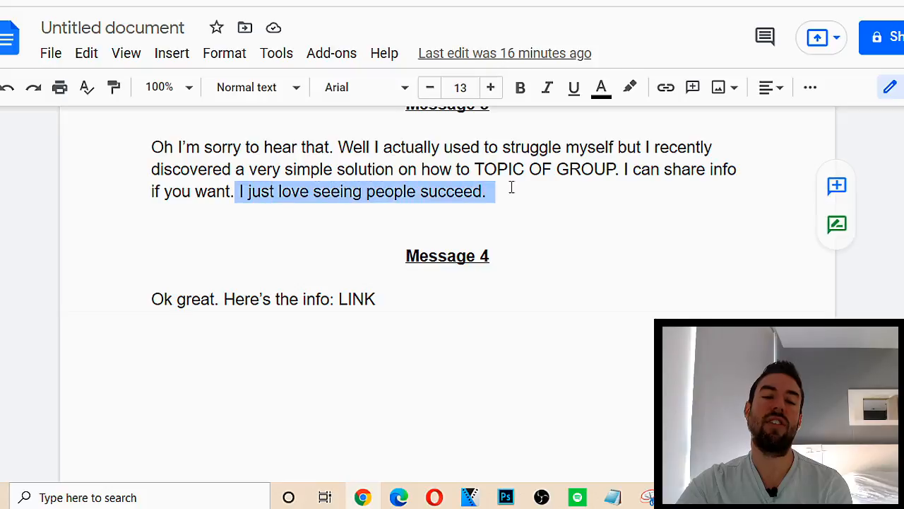
click(485, 191)
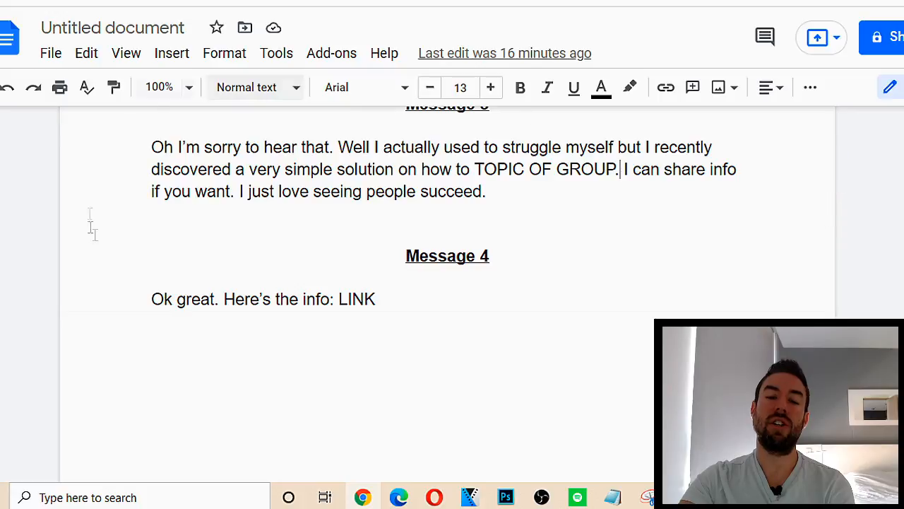
mouse_move(460, 249)
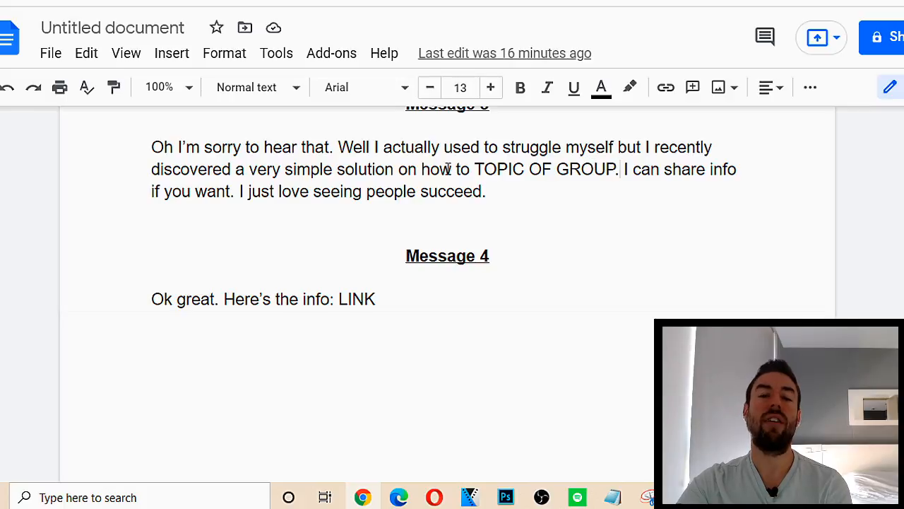
scroll(down, 3)
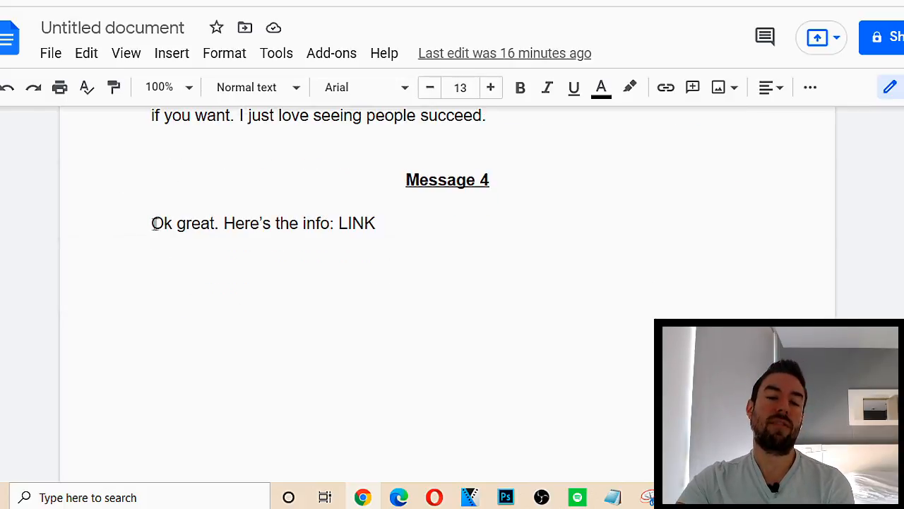
drag(149, 224, 323, 223)
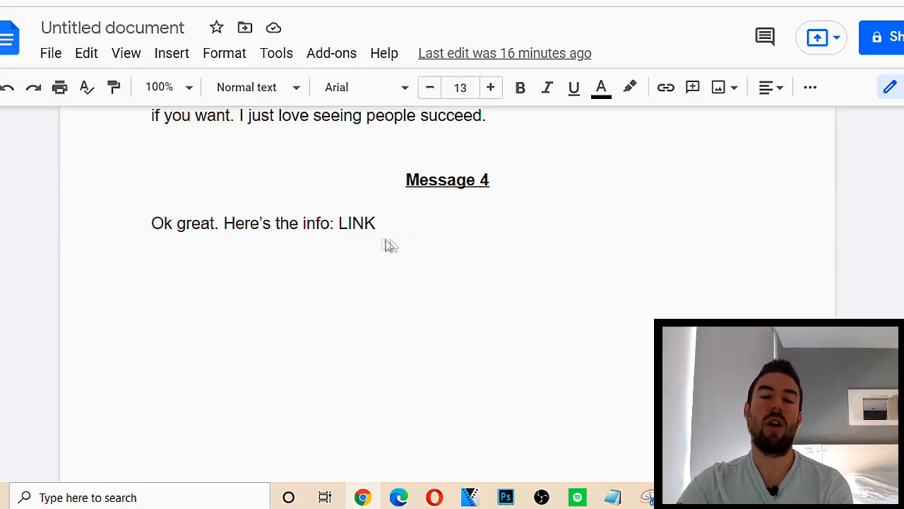
mouse_move(407, 265)
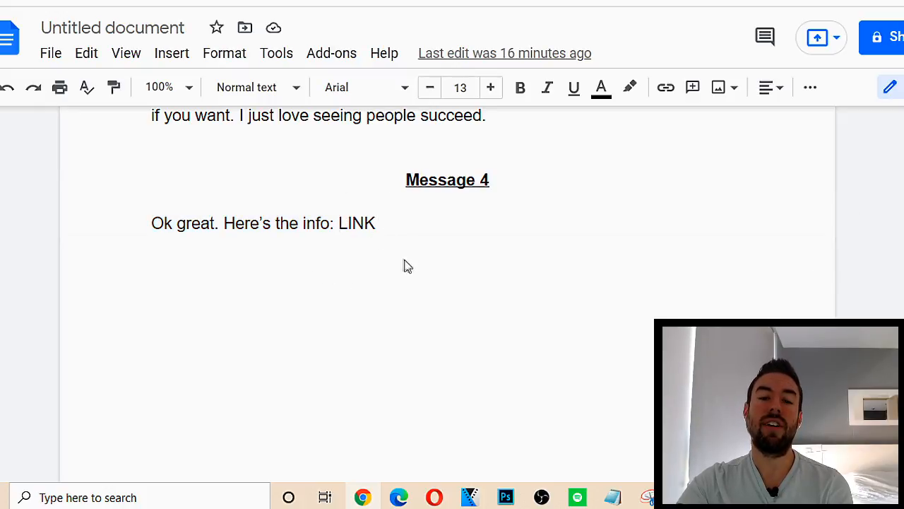
mouse_move(360, 297)
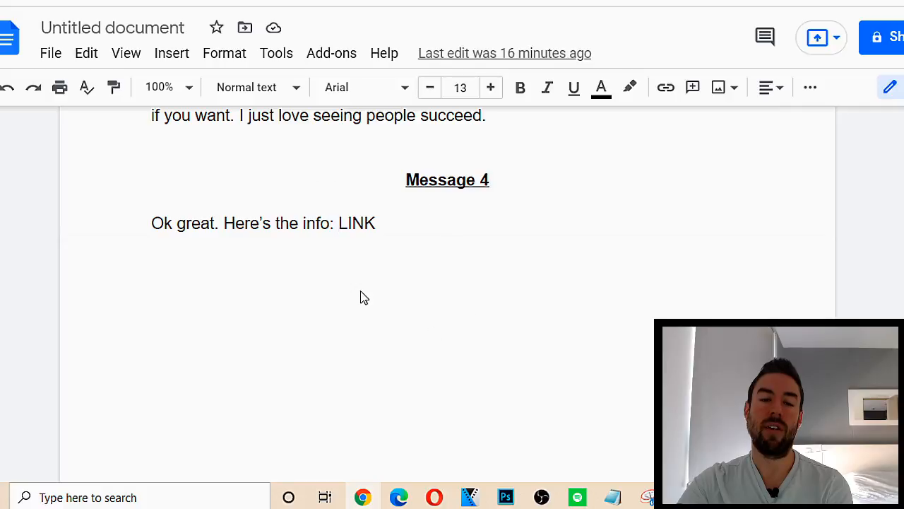
scroll(up, 3)
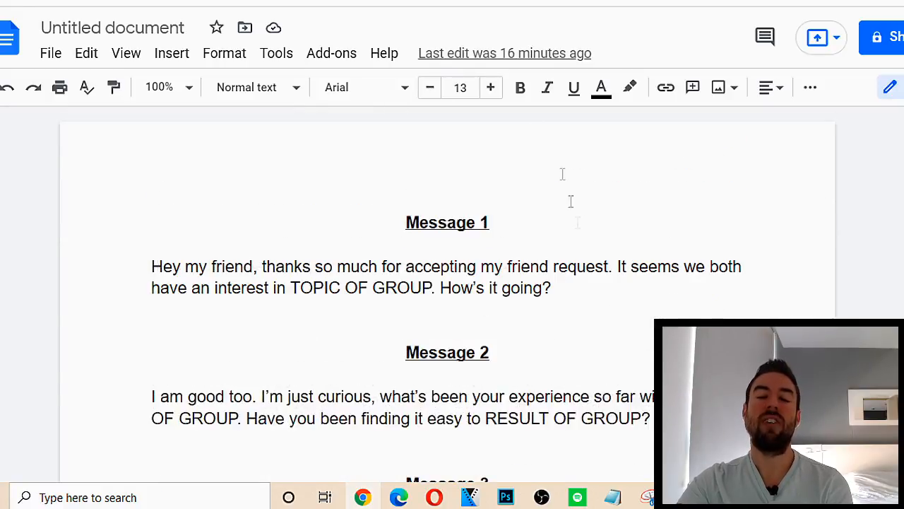
scroll(down, 3)
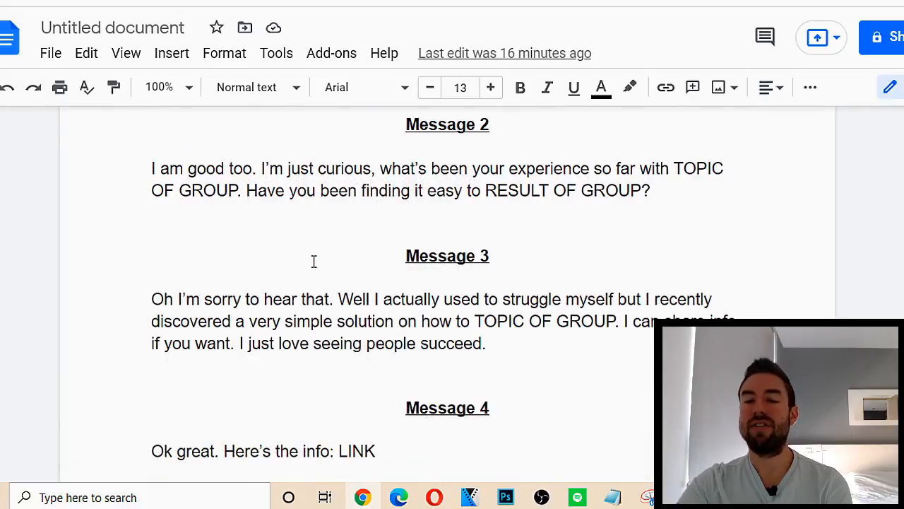
scroll(down, 3)
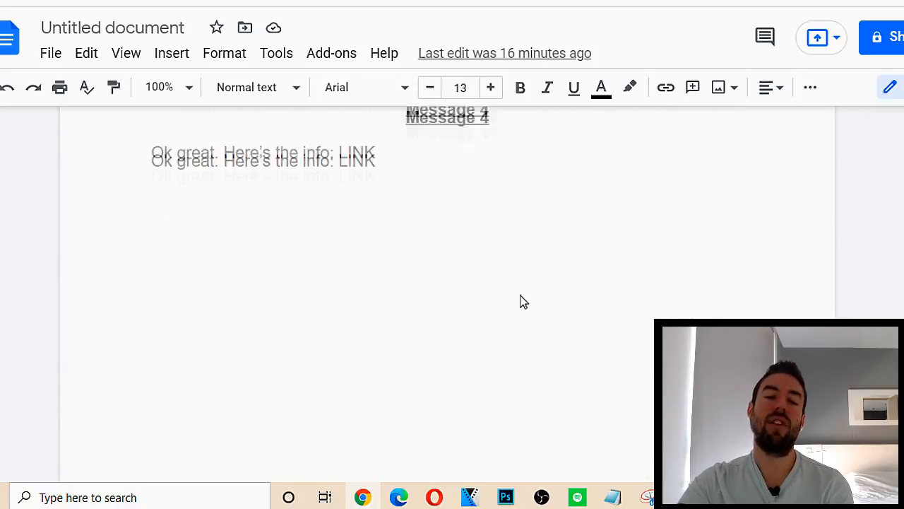
scroll(up, 3)
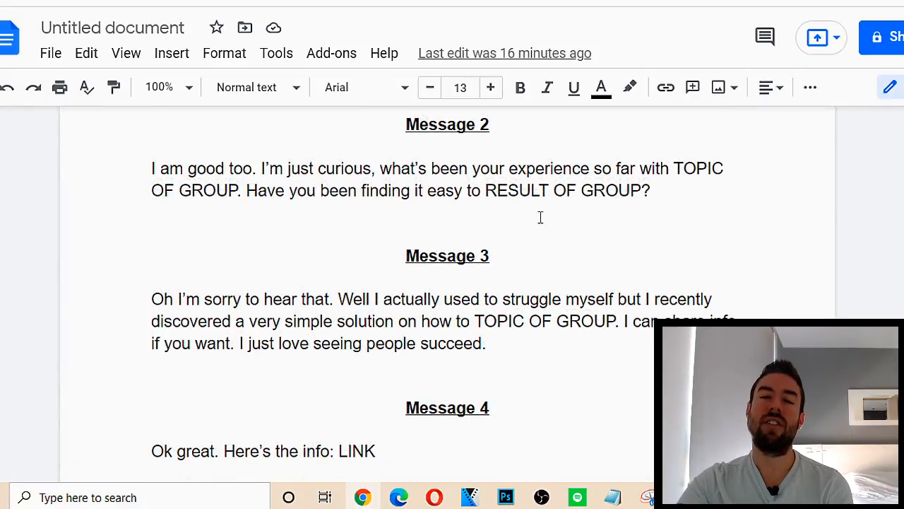
scroll(up, 3)
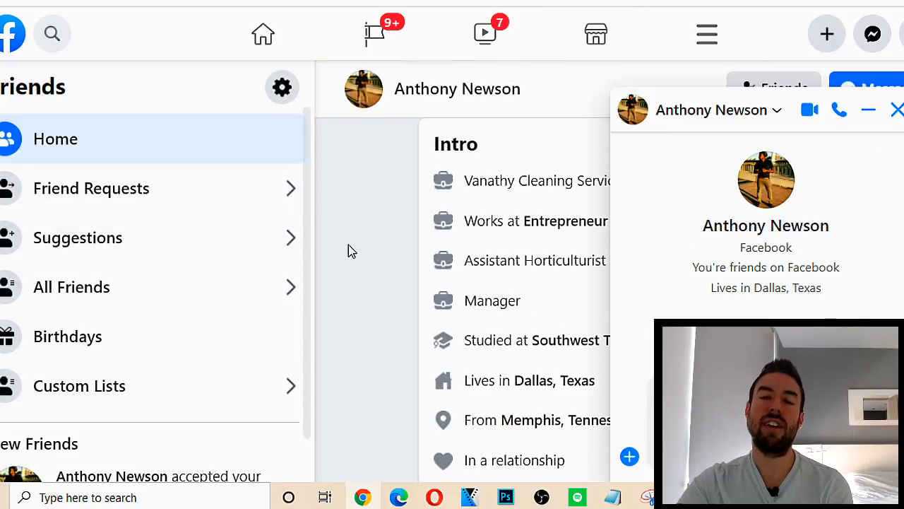
mouse_move(639, 167)
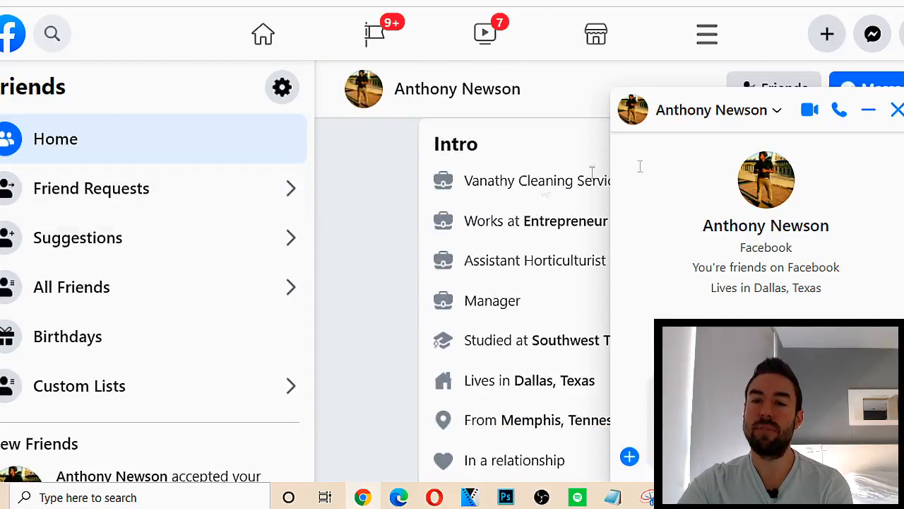
click(896, 110)
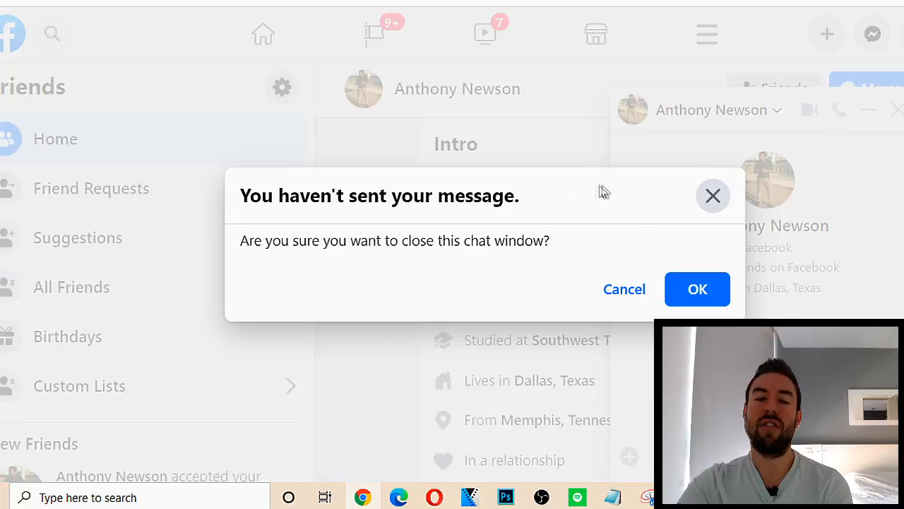
click(698, 289)
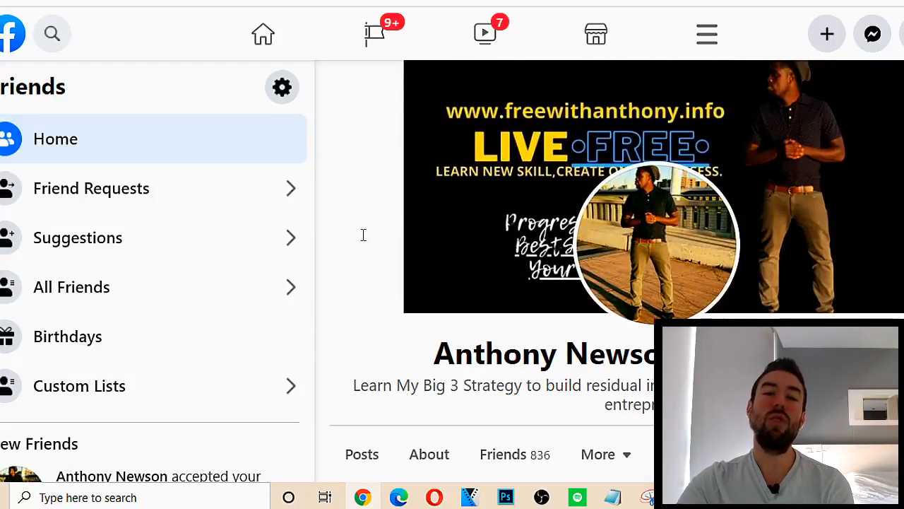